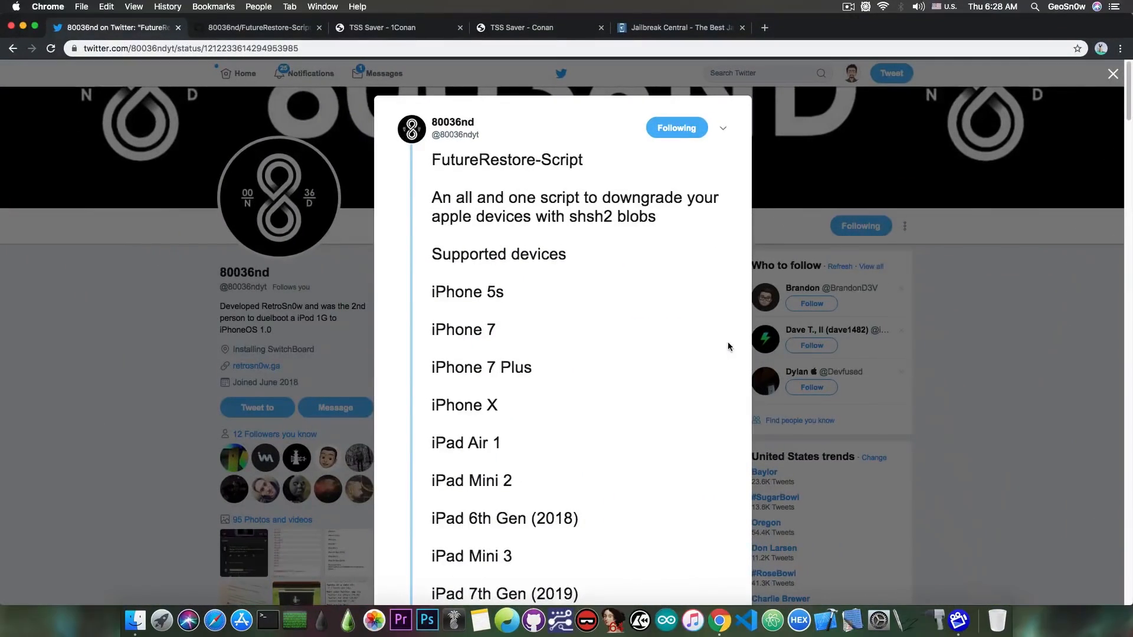
pyautogui.moveTo(670, 170)
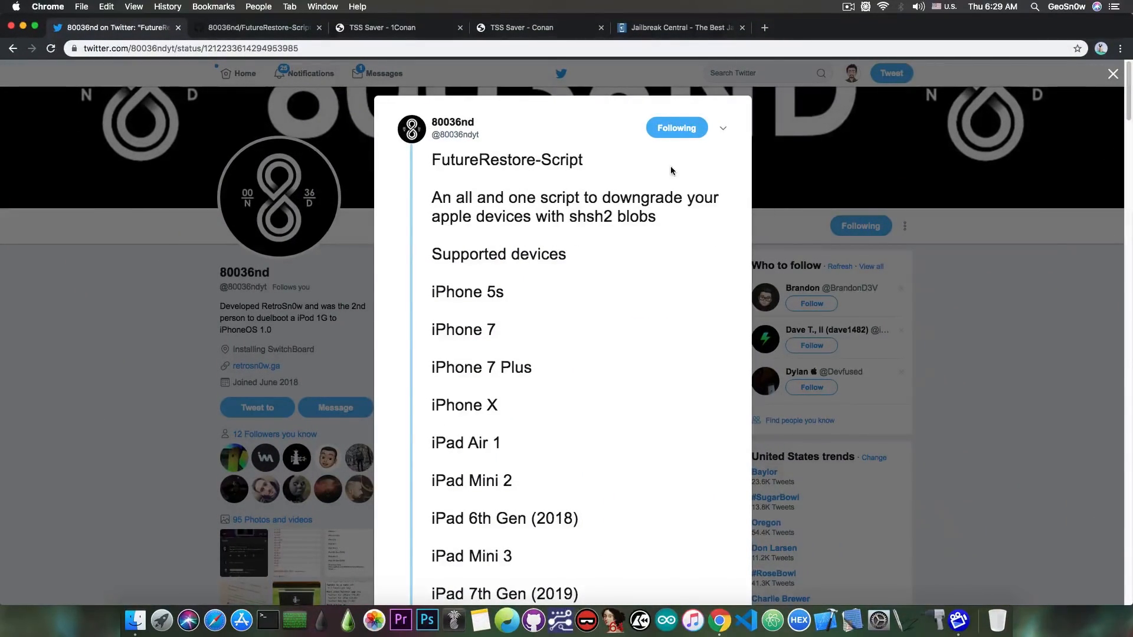
pyautogui.moveTo(567, 187)
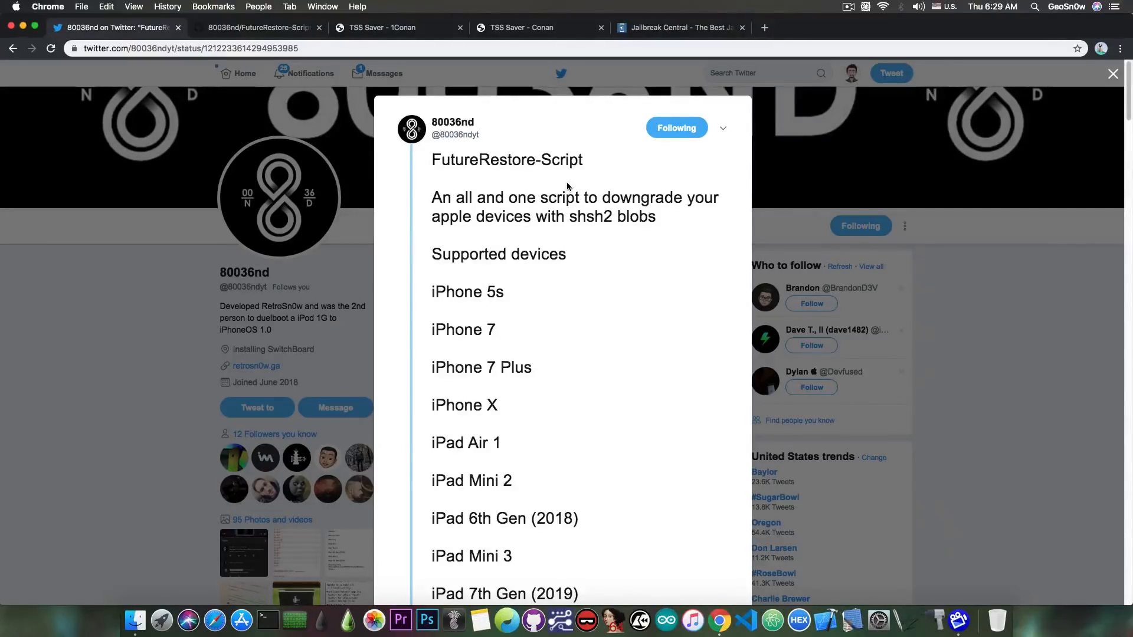
pyautogui.moveTo(536, 269)
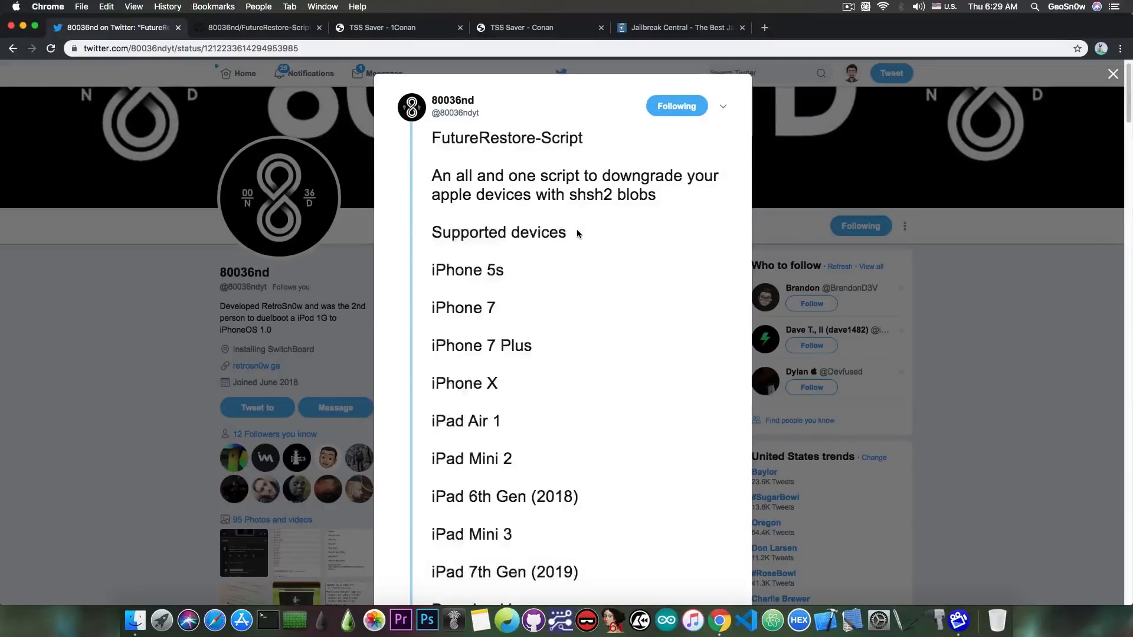
# - Scroll through the README page before switching to TSS Saver
pyautogui.scroll(-3)
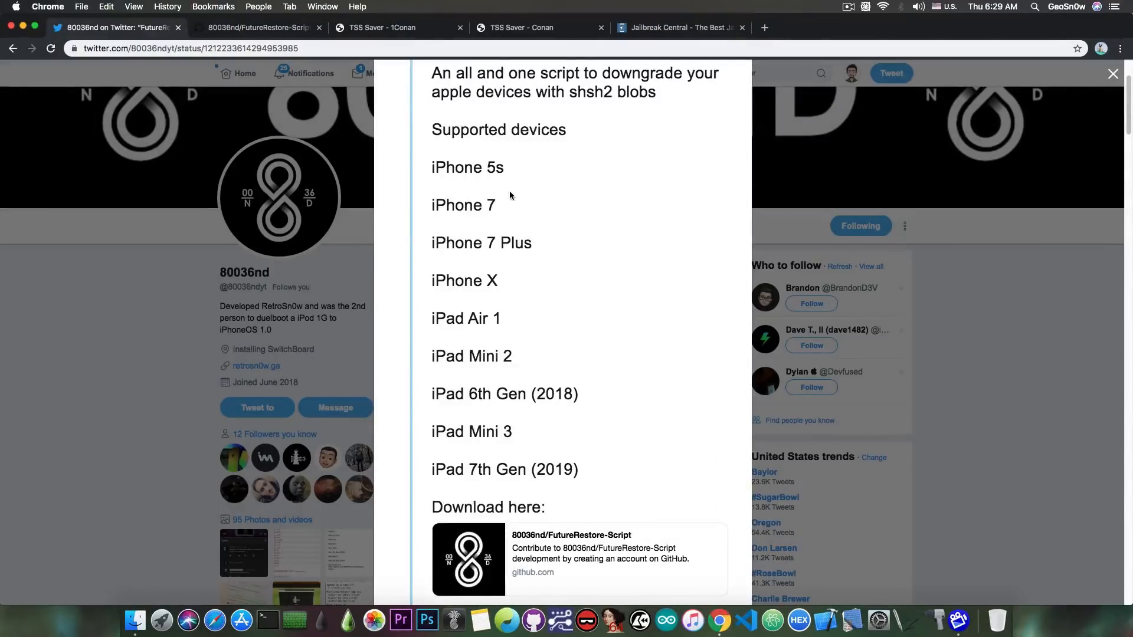
pyautogui.moveTo(482, 335)
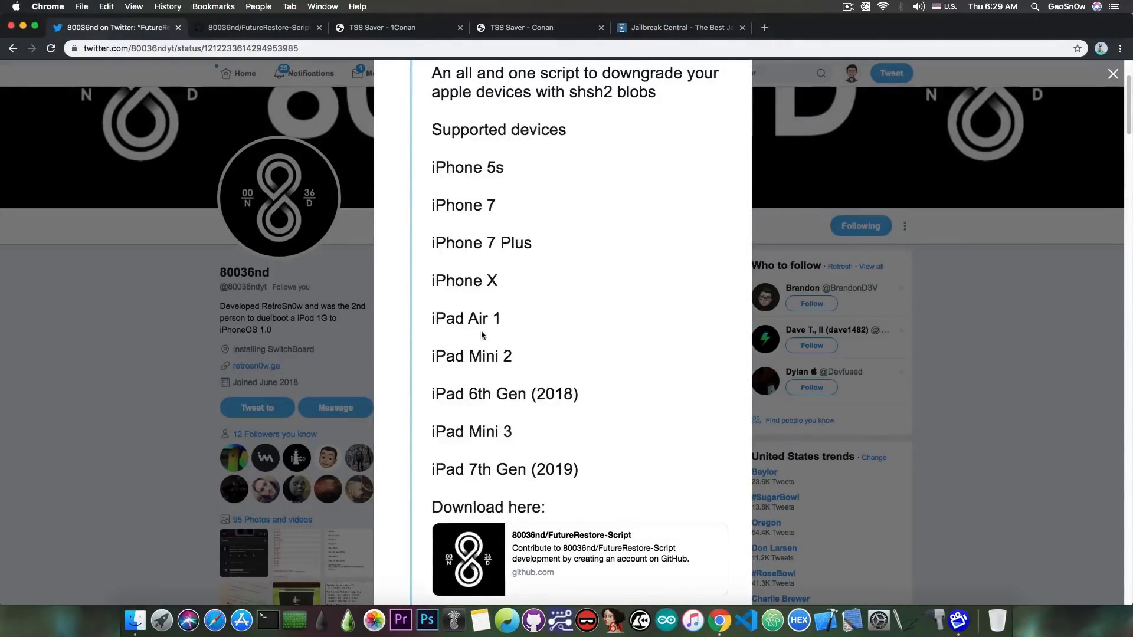
pyautogui.moveTo(482, 409)
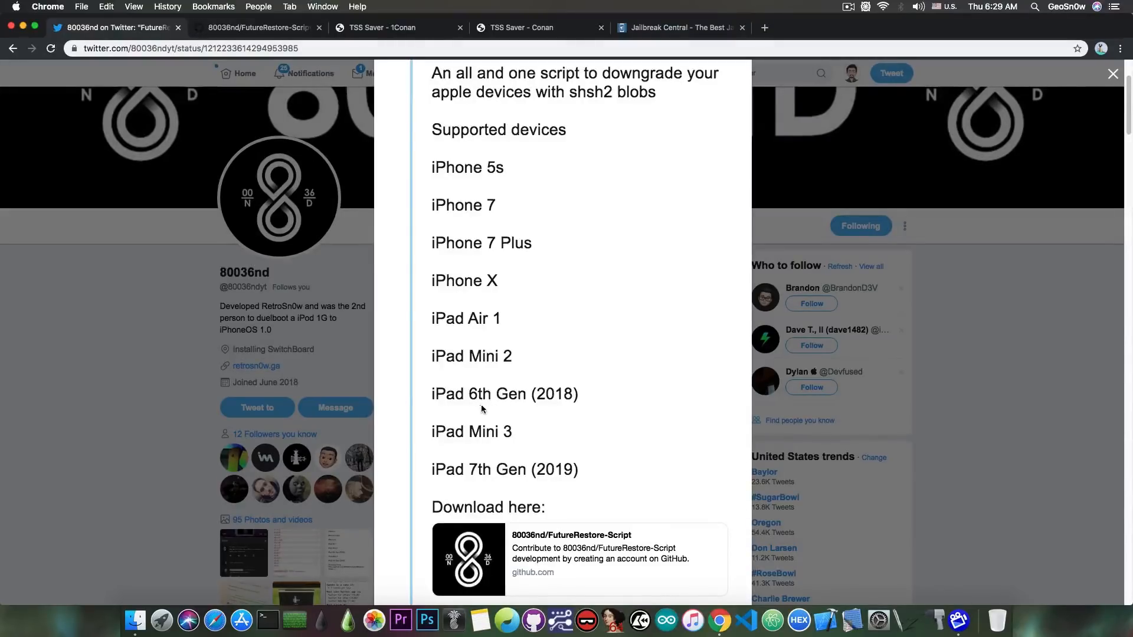
pyautogui.moveTo(532, 440)
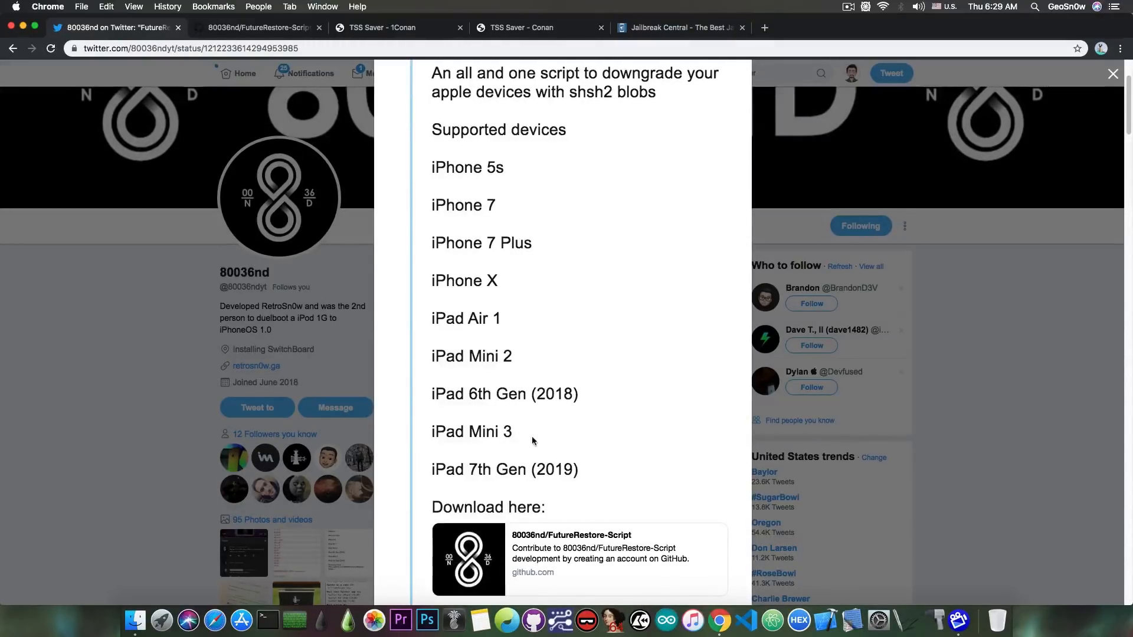
pyautogui.moveTo(541, 479)
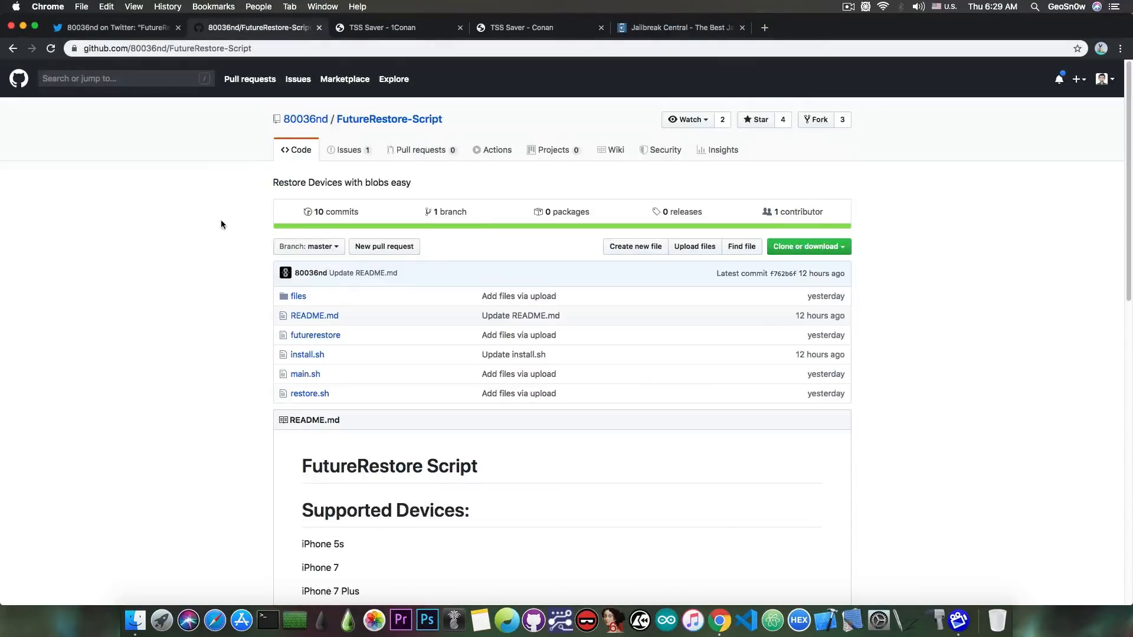
pyautogui.moveTo(551, 382)
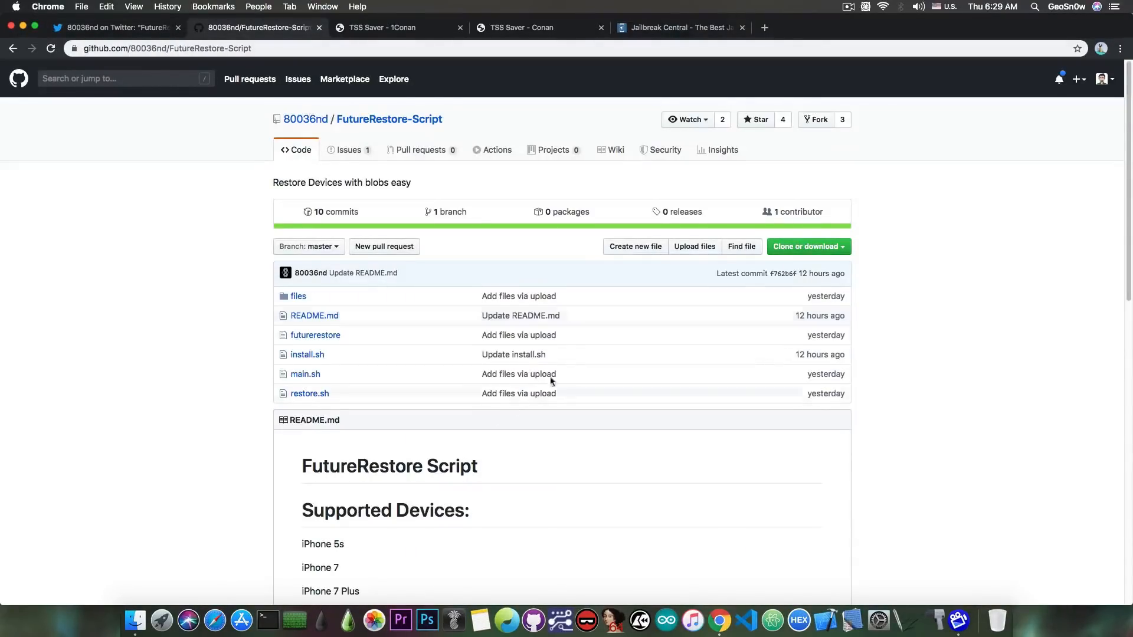
pyautogui.moveTo(315, 335)
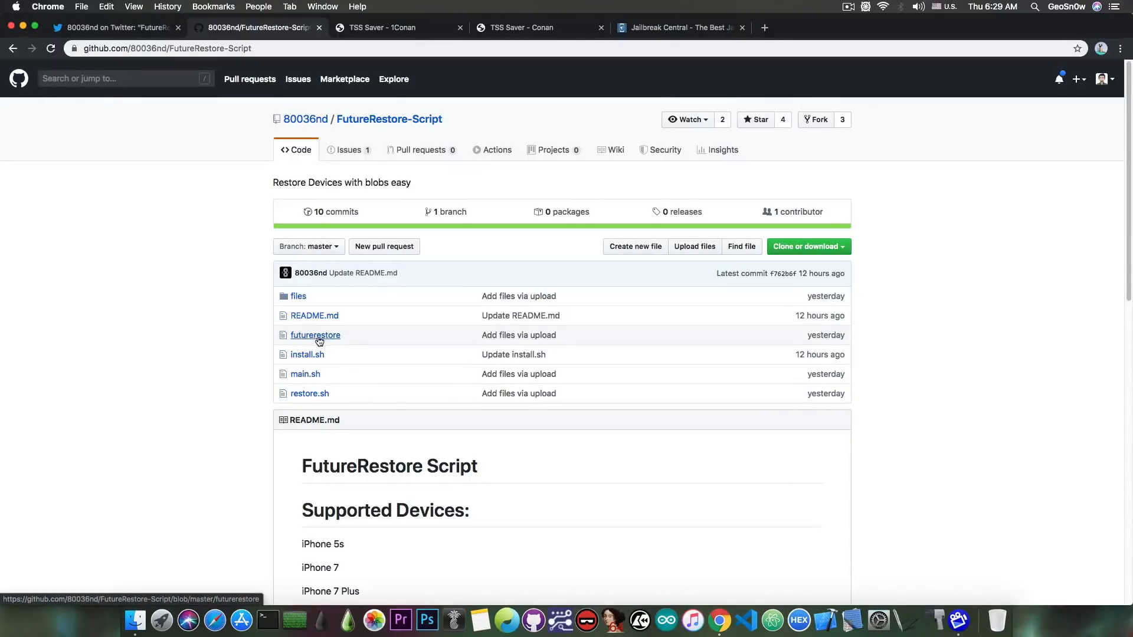
pyautogui.moveTo(307, 361)
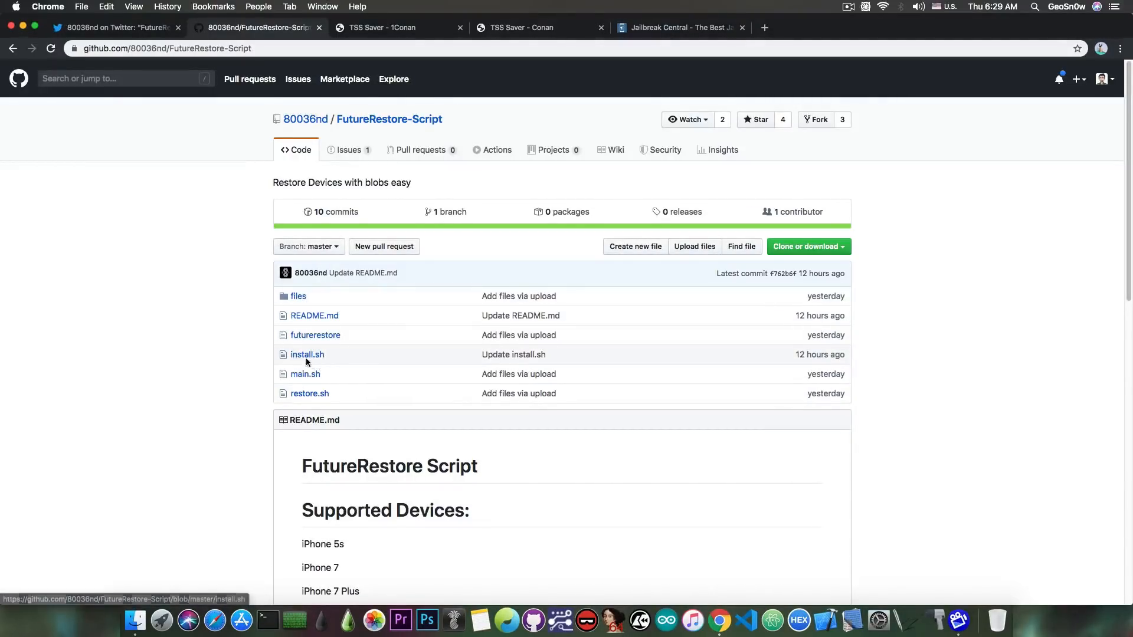
pyautogui.moveTo(278, 406)
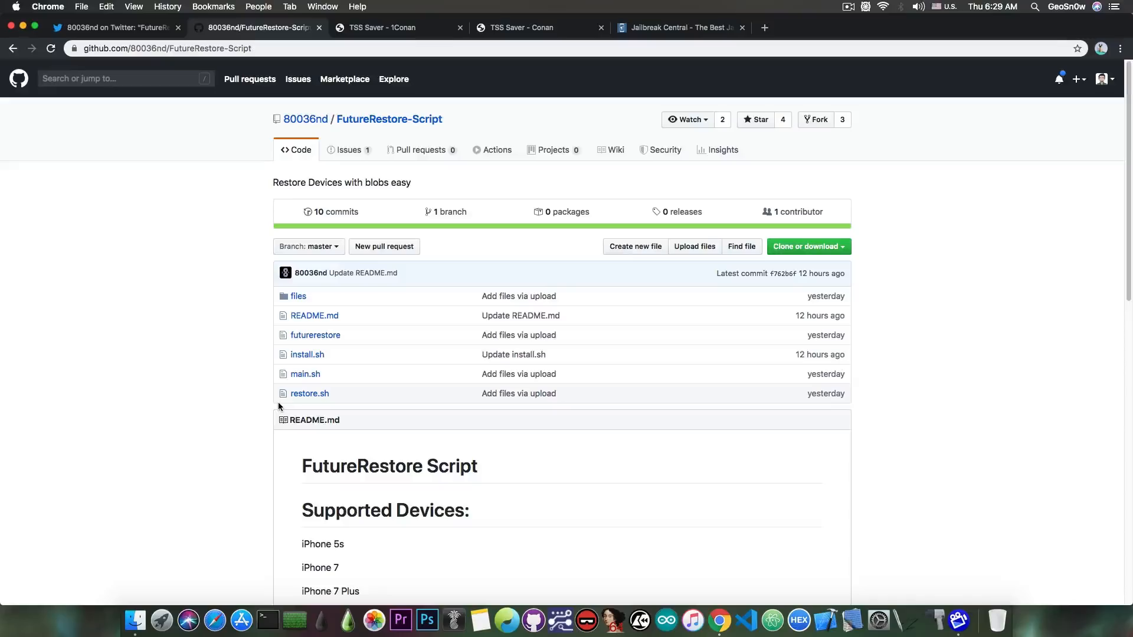
pyautogui.scroll(-3)
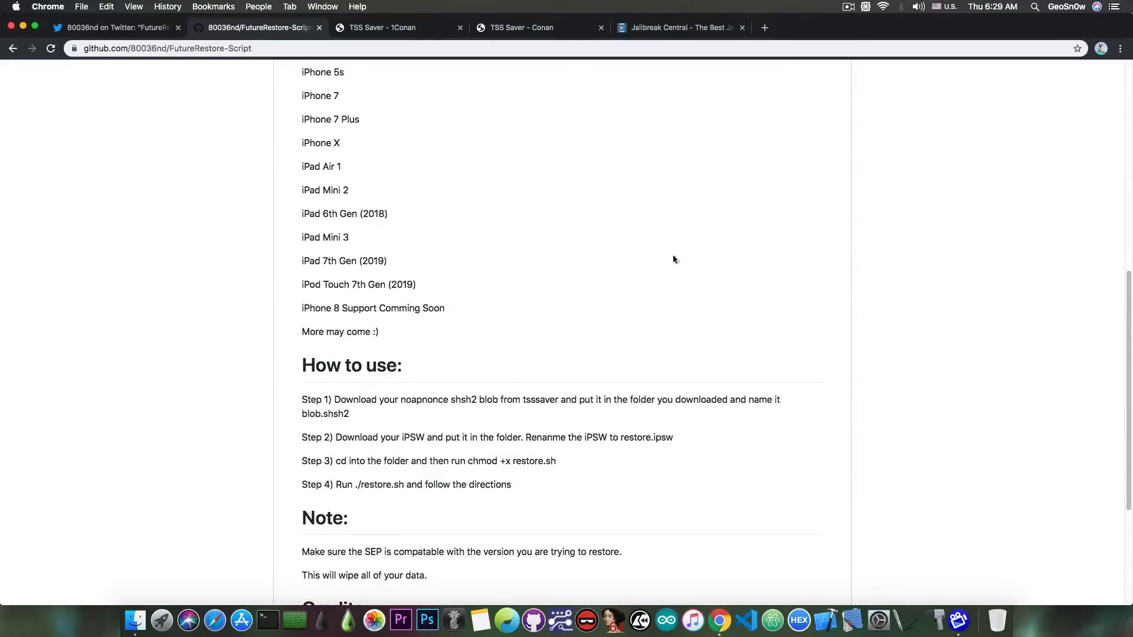
pyautogui.scroll(-3)
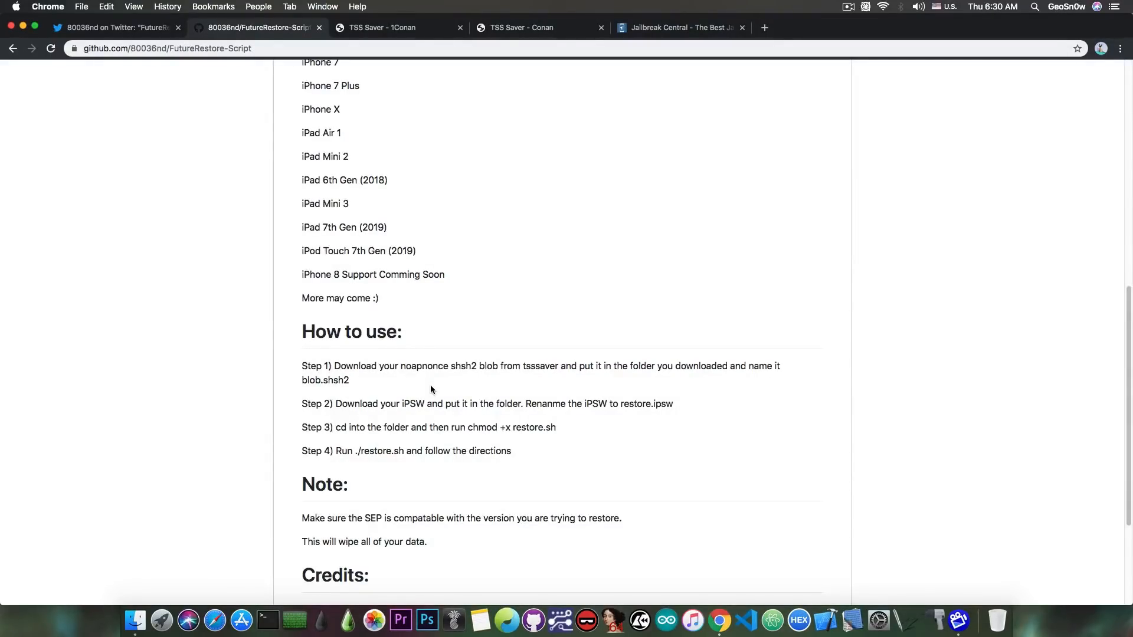
pyautogui.moveTo(119, 170)
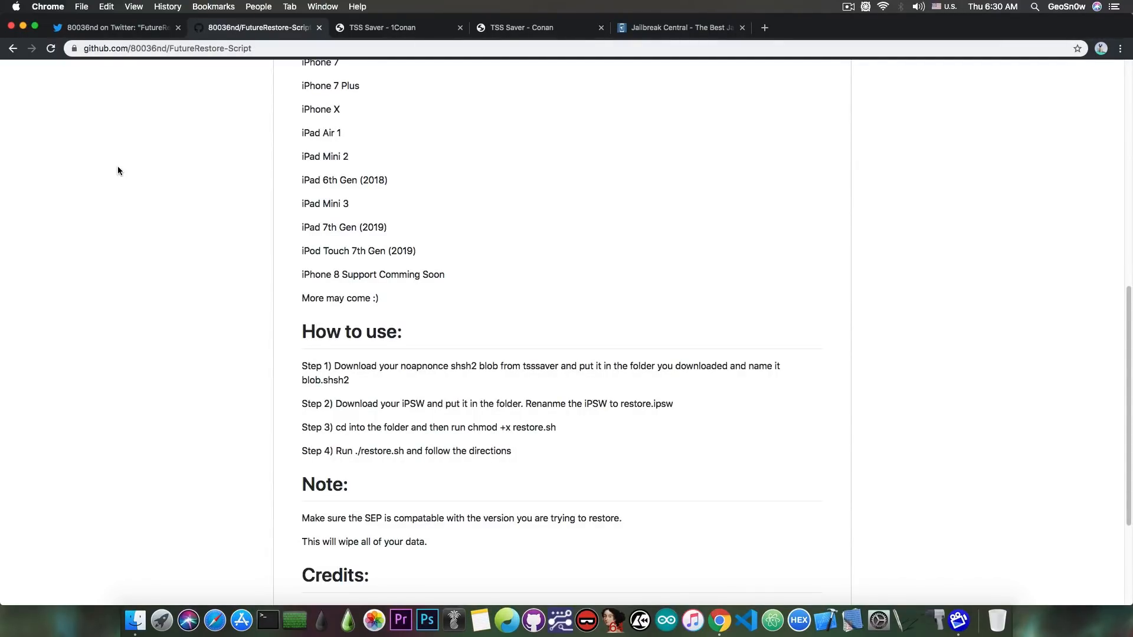
pyautogui.scroll(-3)
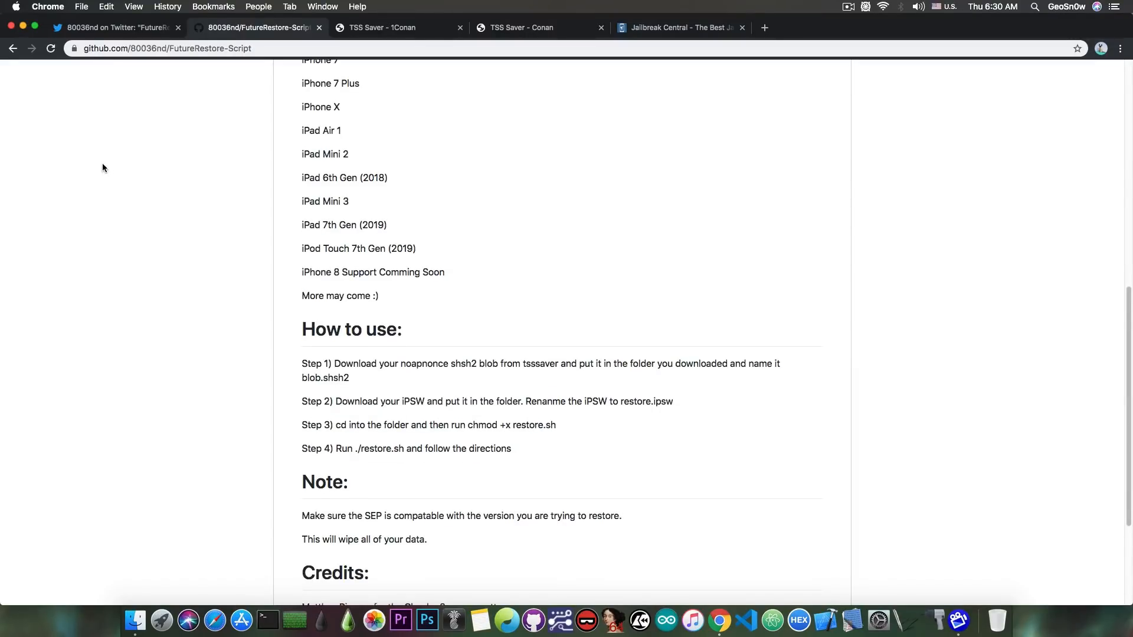
pyautogui.scroll(-3)
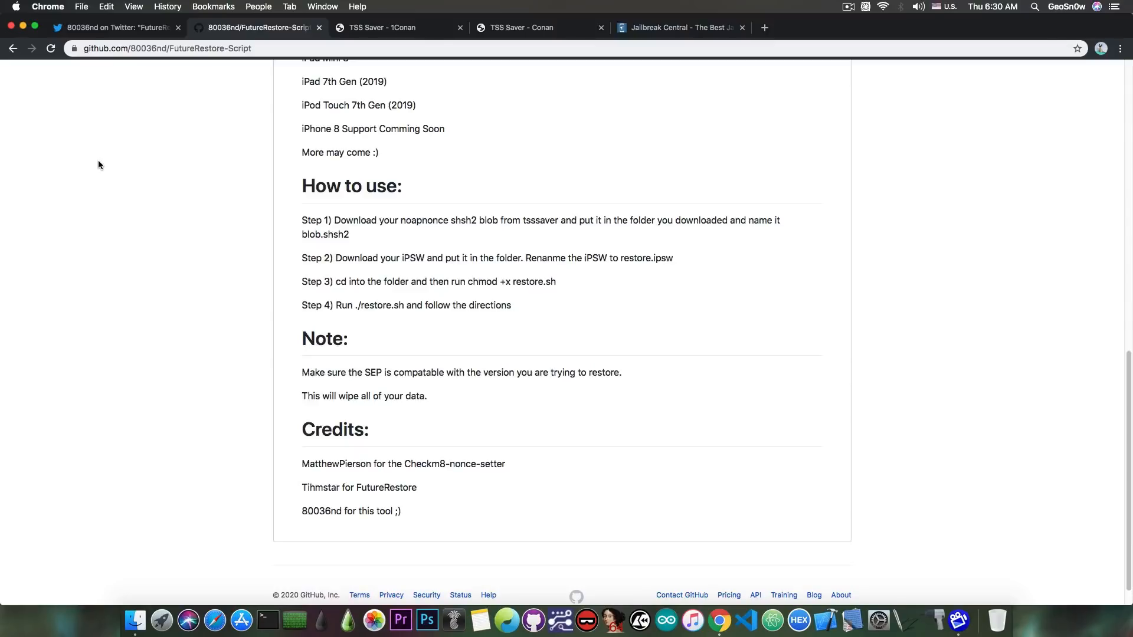
pyautogui.moveTo(267, 620)
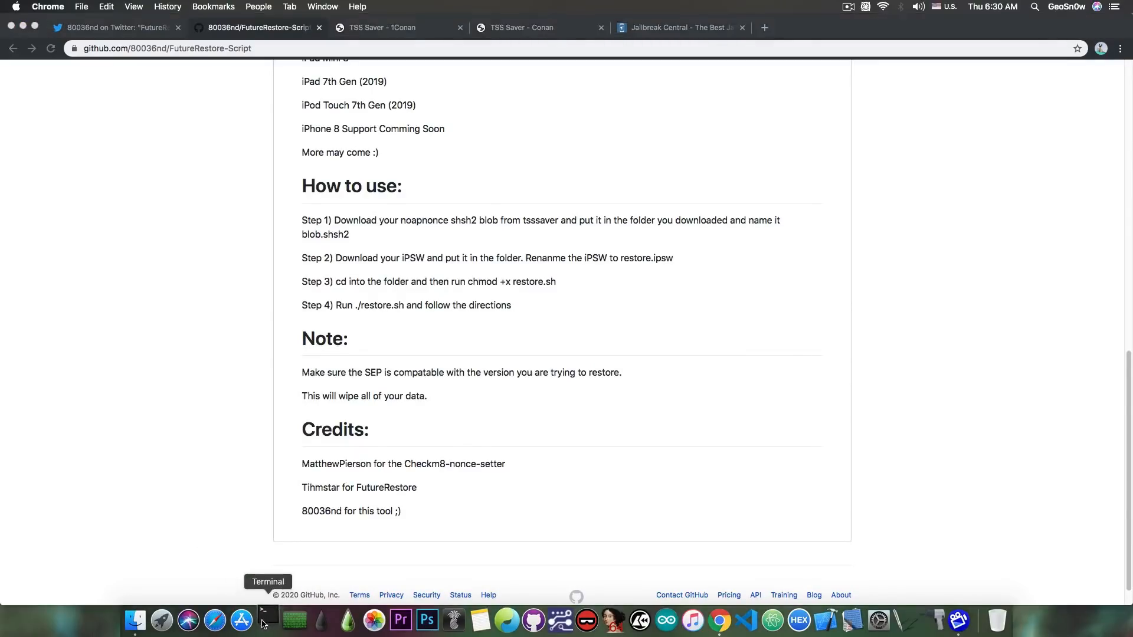
pyautogui.click(266, 620)
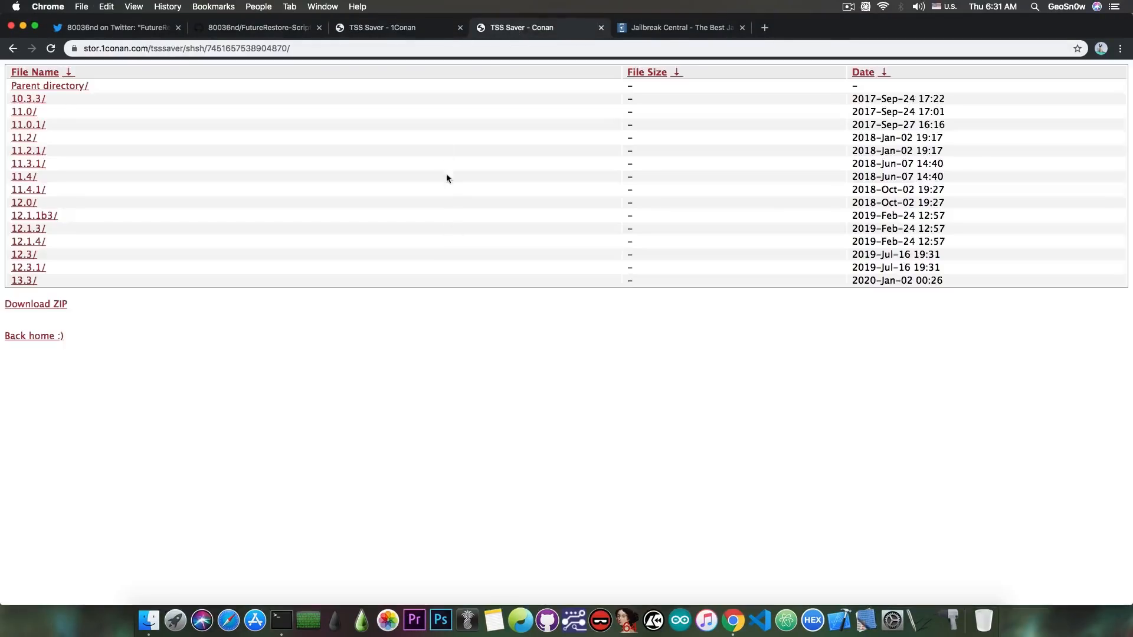
# - Open the 13.3/noapnonce folder and the saved iPhone9,4 blob file
pyautogui.click(23, 280)
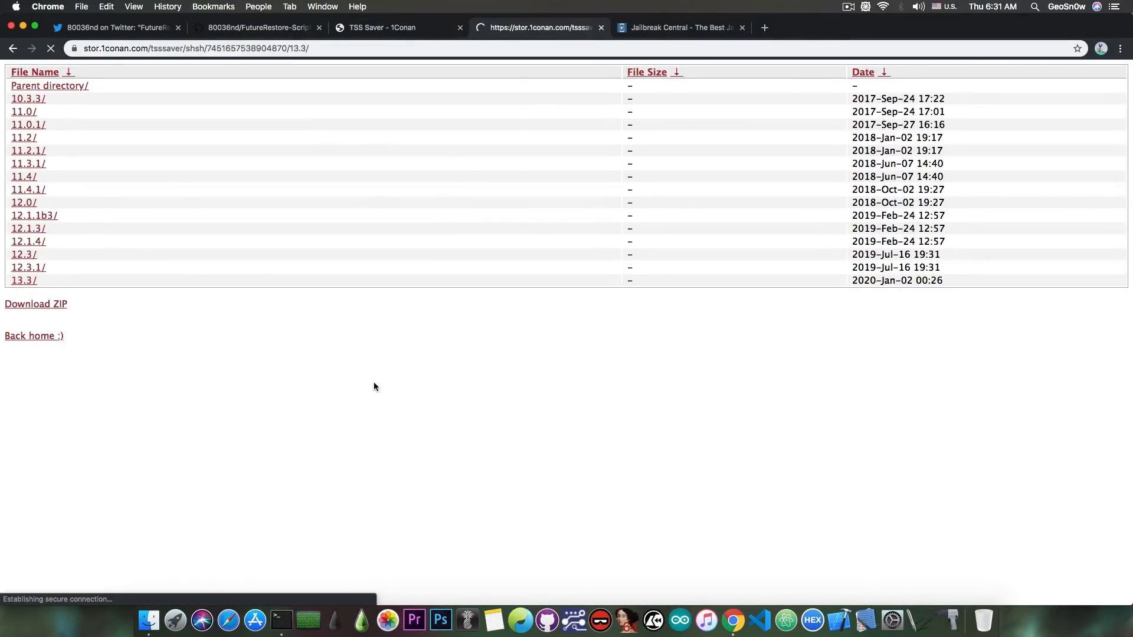
pyautogui.click(23, 280)
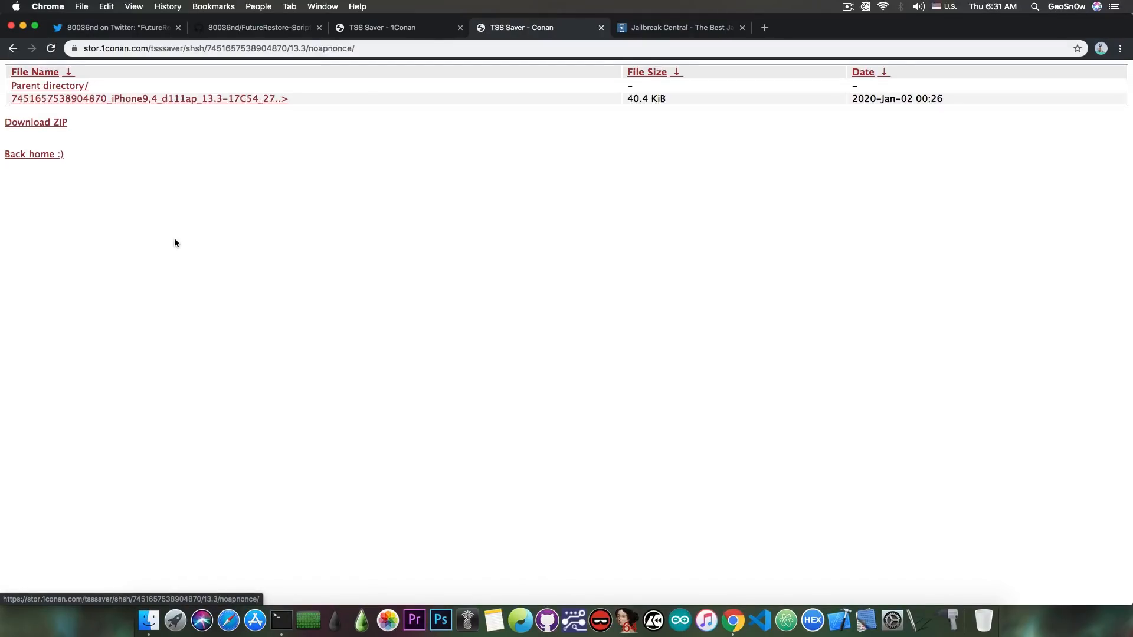
pyautogui.moveTo(219, 100)
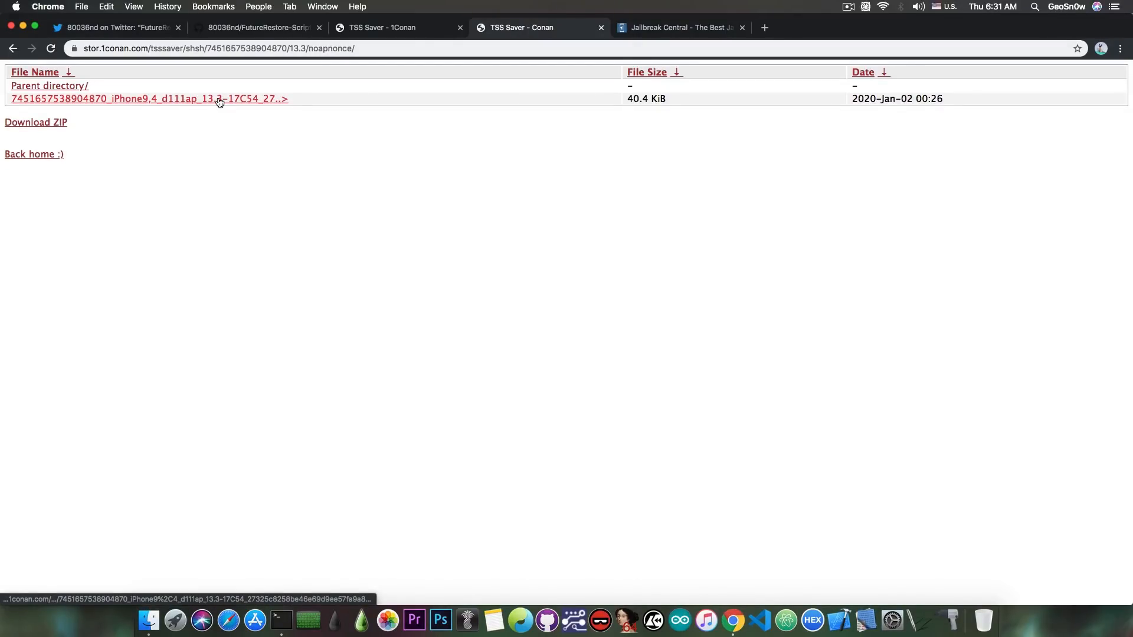
pyautogui.click(257, 27)
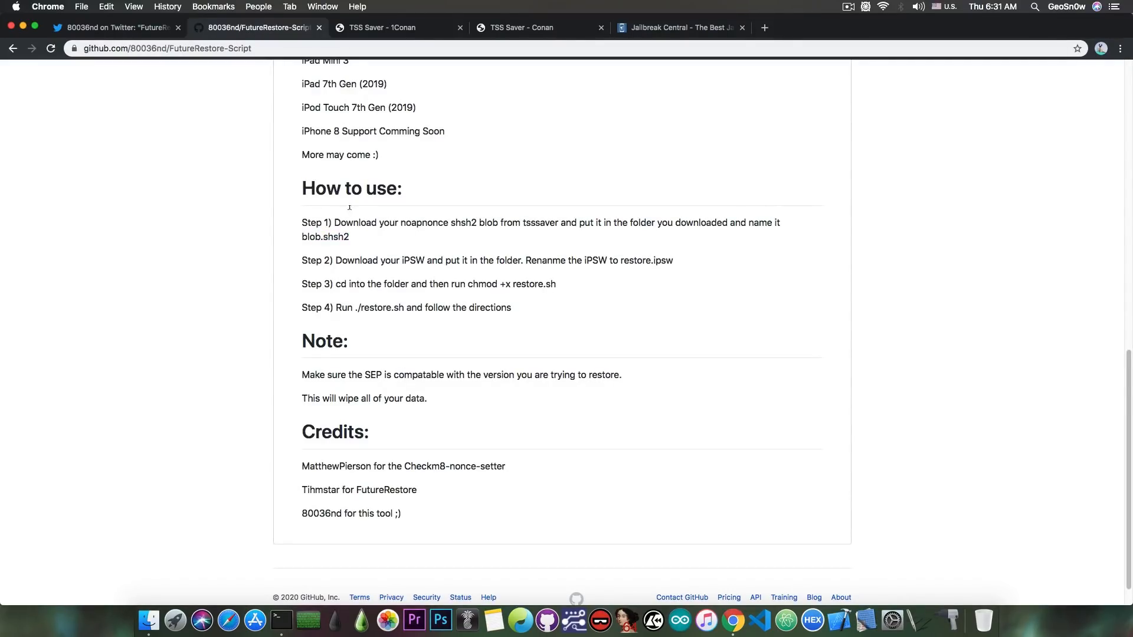
pyautogui.moveTo(332, 211)
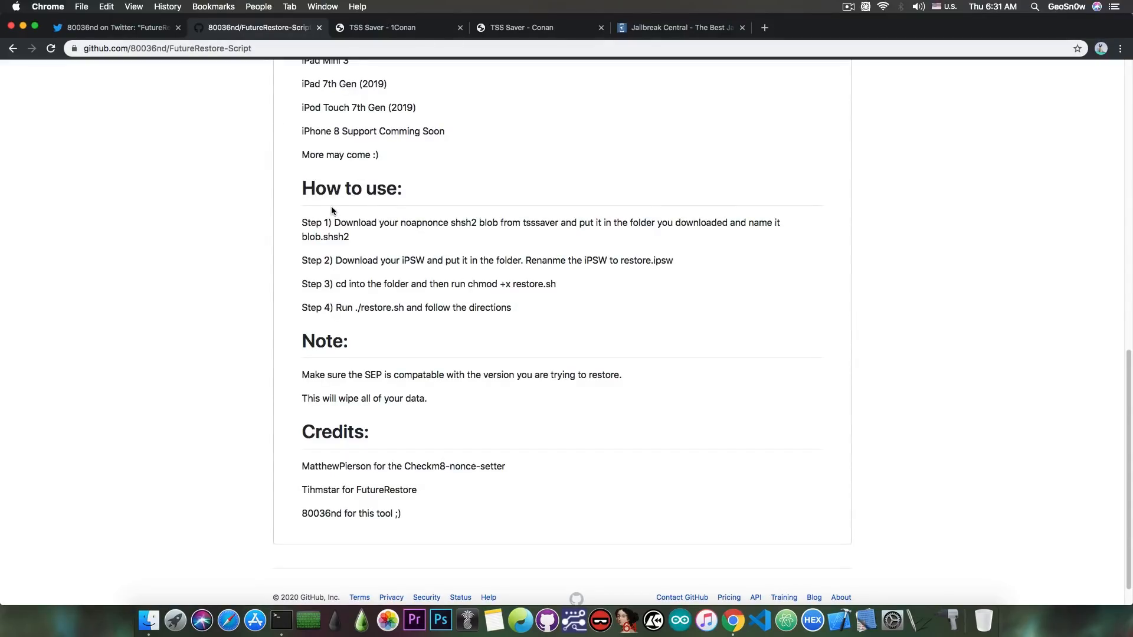
pyautogui.moveTo(466, 280)
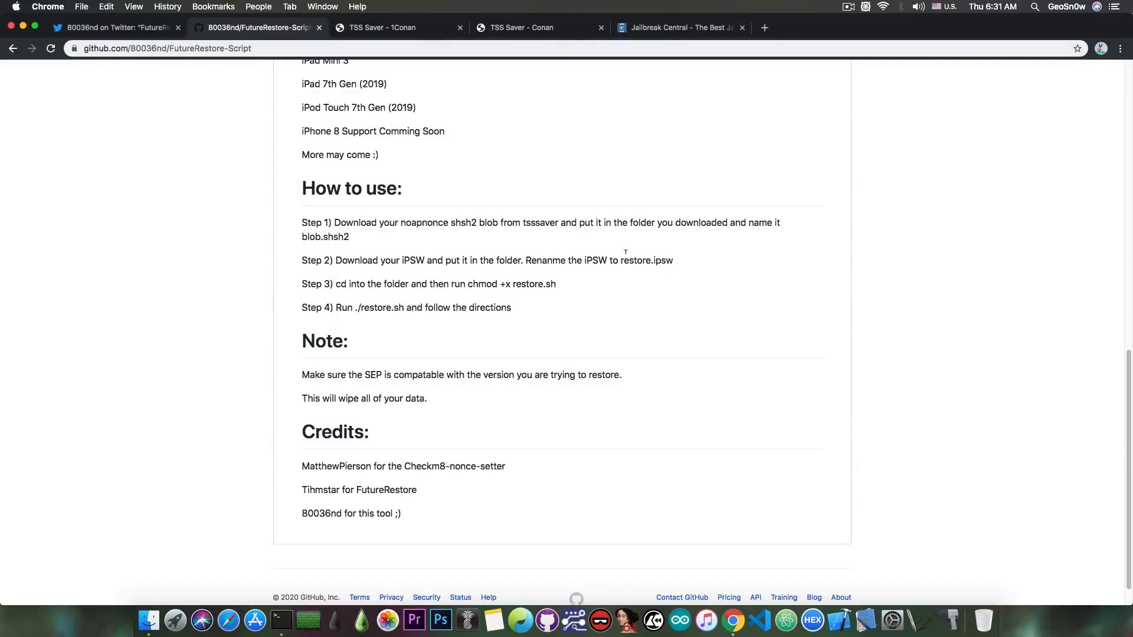
pyautogui.moveTo(582, 242)
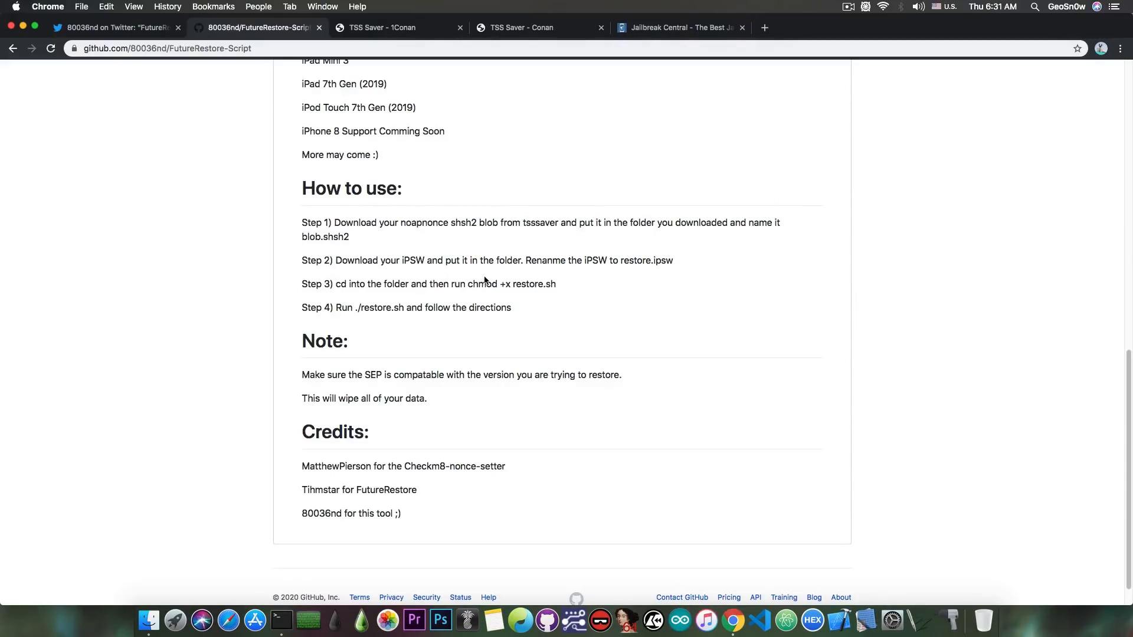
pyautogui.scroll(3)
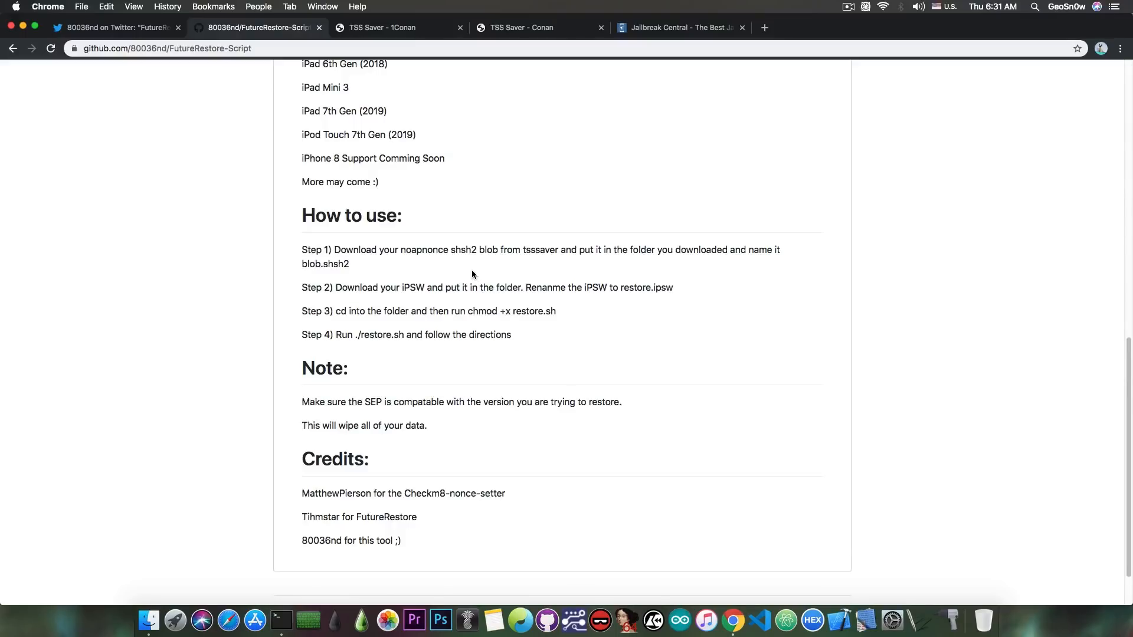
pyautogui.moveTo(498, 270)
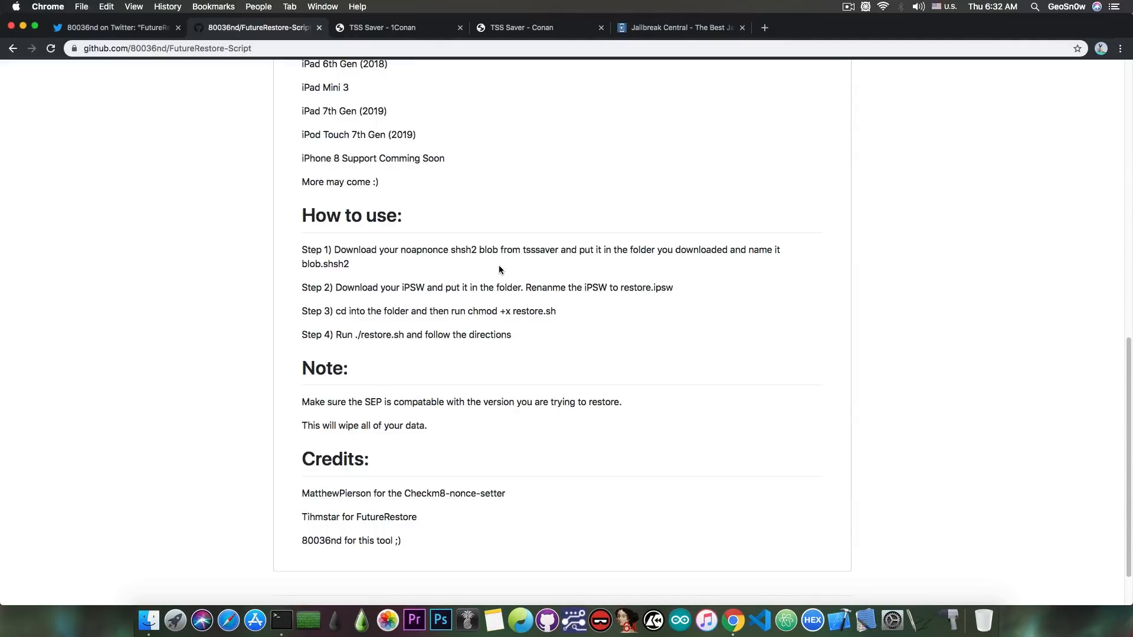
pyautogui.scroll(3)
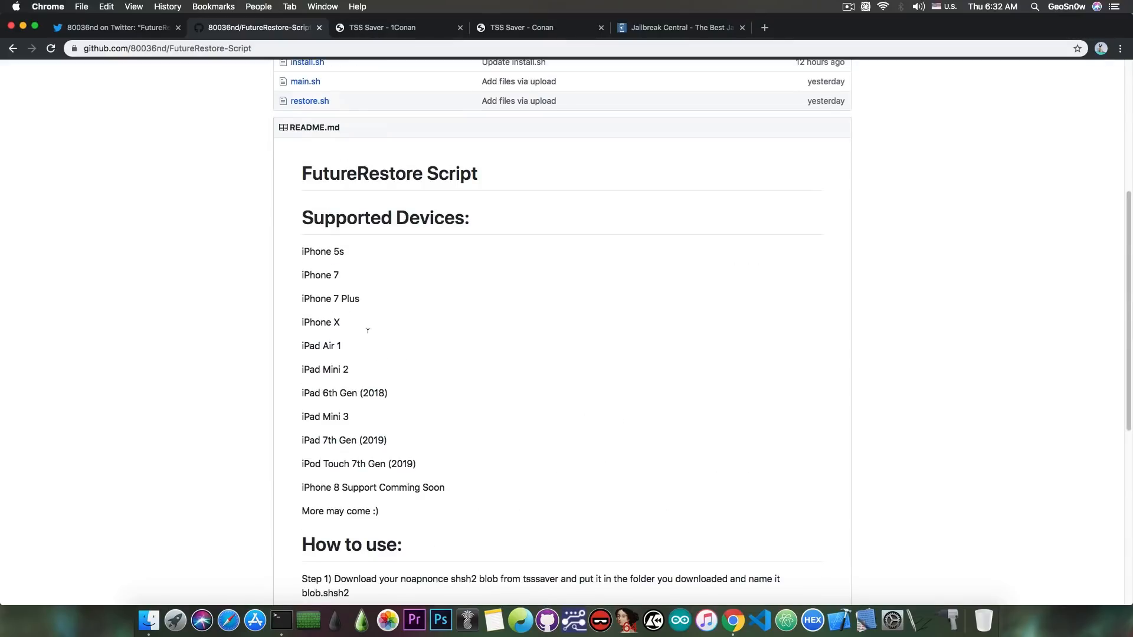
# - Scroll the repository file list, then open main.sh from the FutureRestore-Script-master folder
pyautogui.scroll(3)
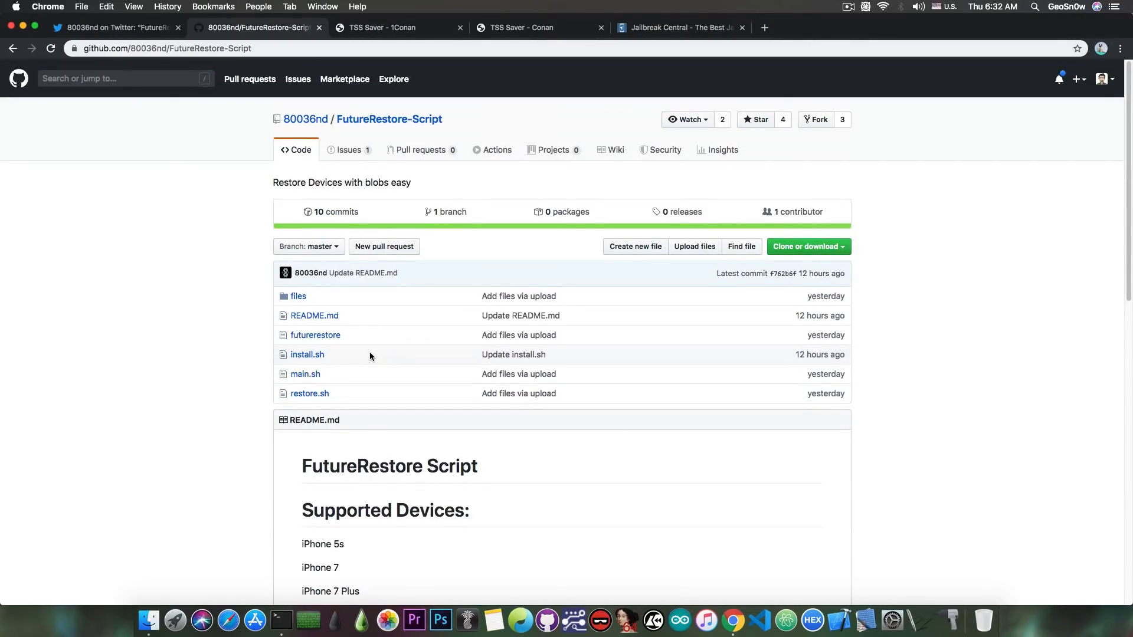
pyautogui.scroll(-3)
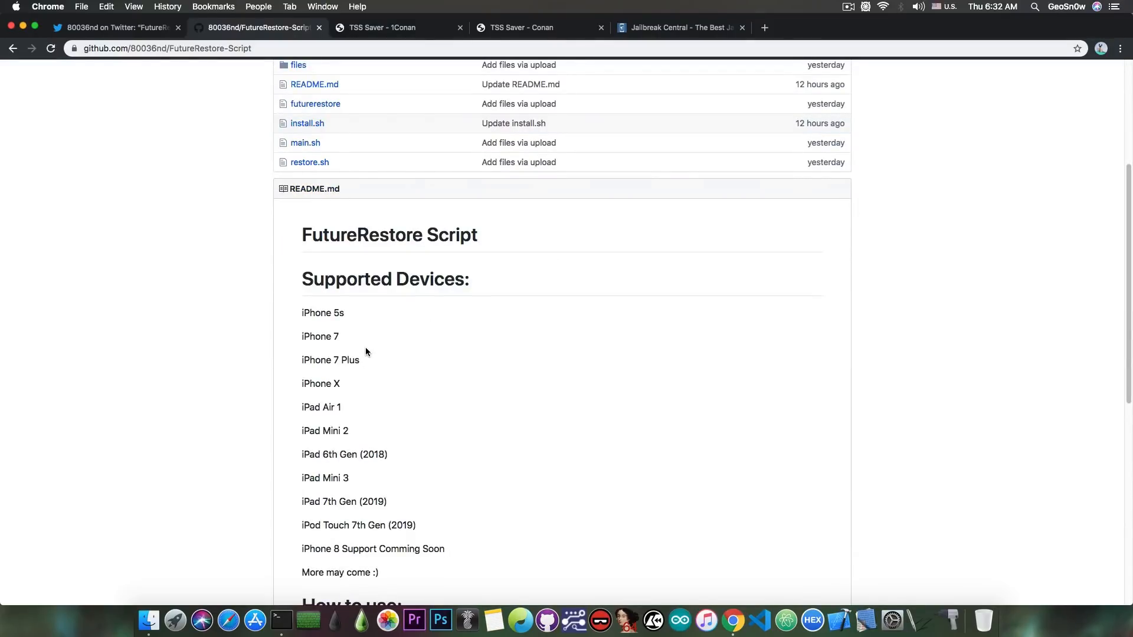
pyautogui.moveTo(292, 277)
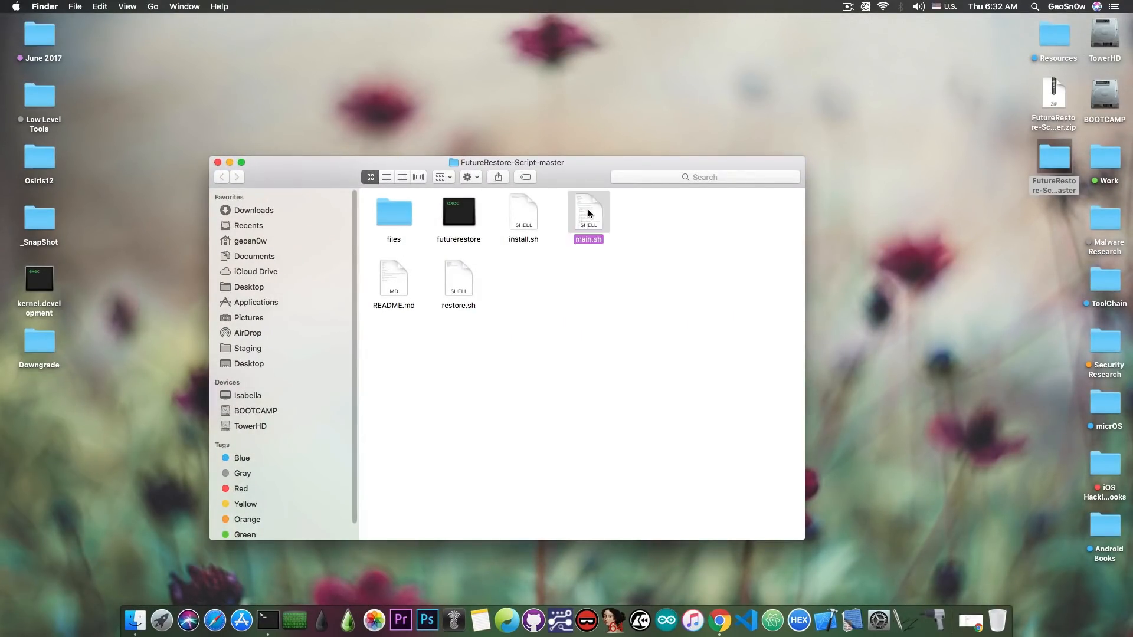
pyautogui.doubleClick(588, 212)
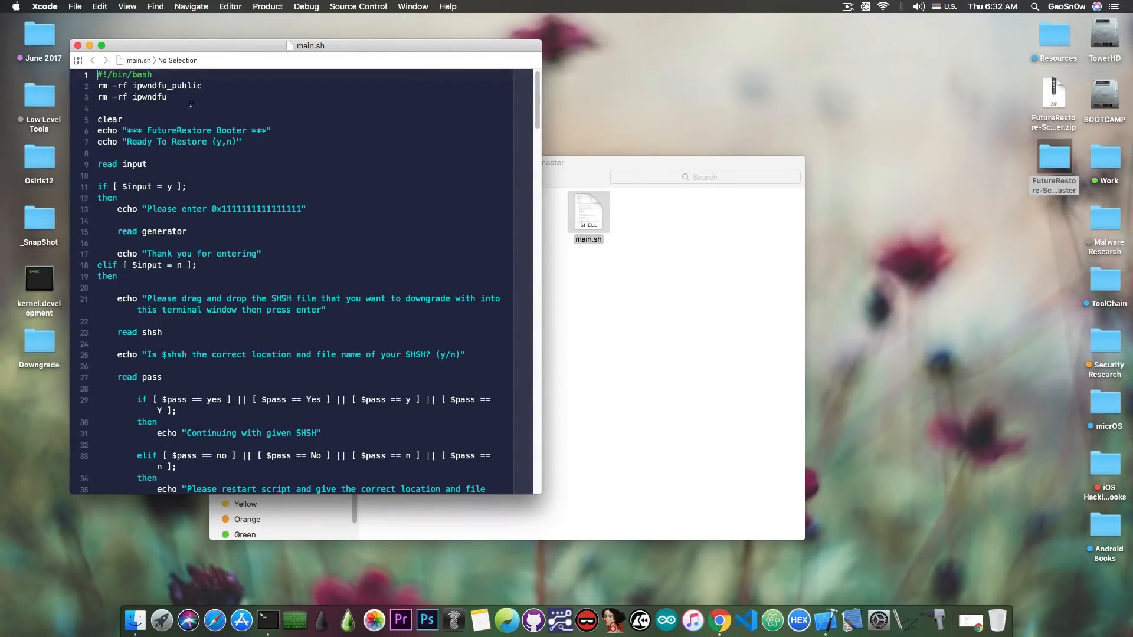
# - Scroll through the main.sh bash restore script in Xcode to its last line
pyautogui.scroll(-3)
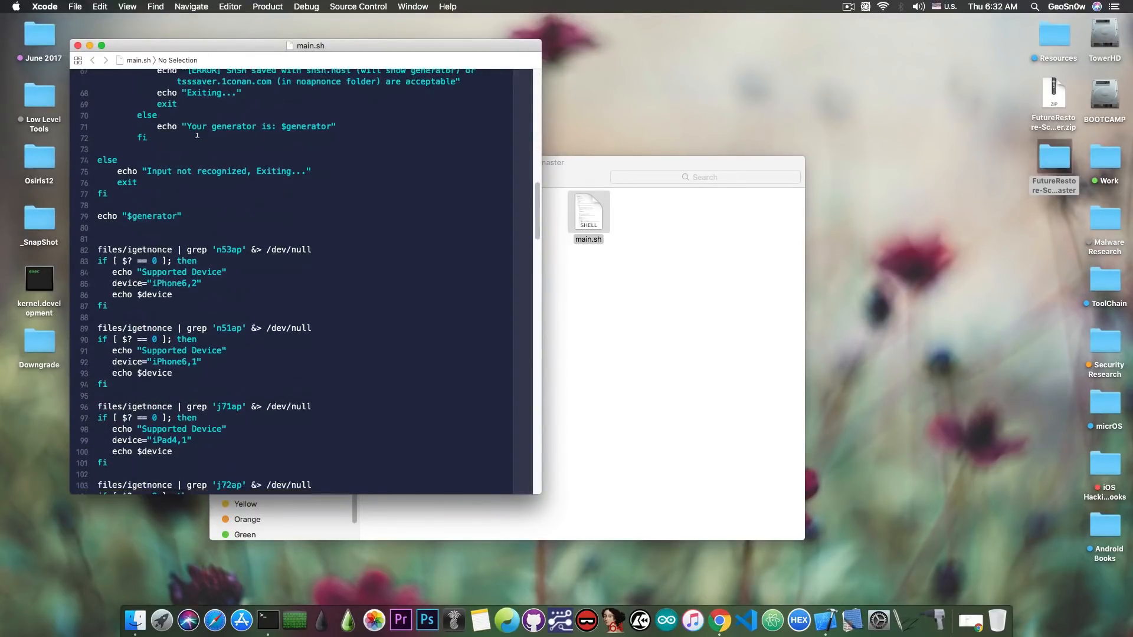
pyautogui.scroll(-3)
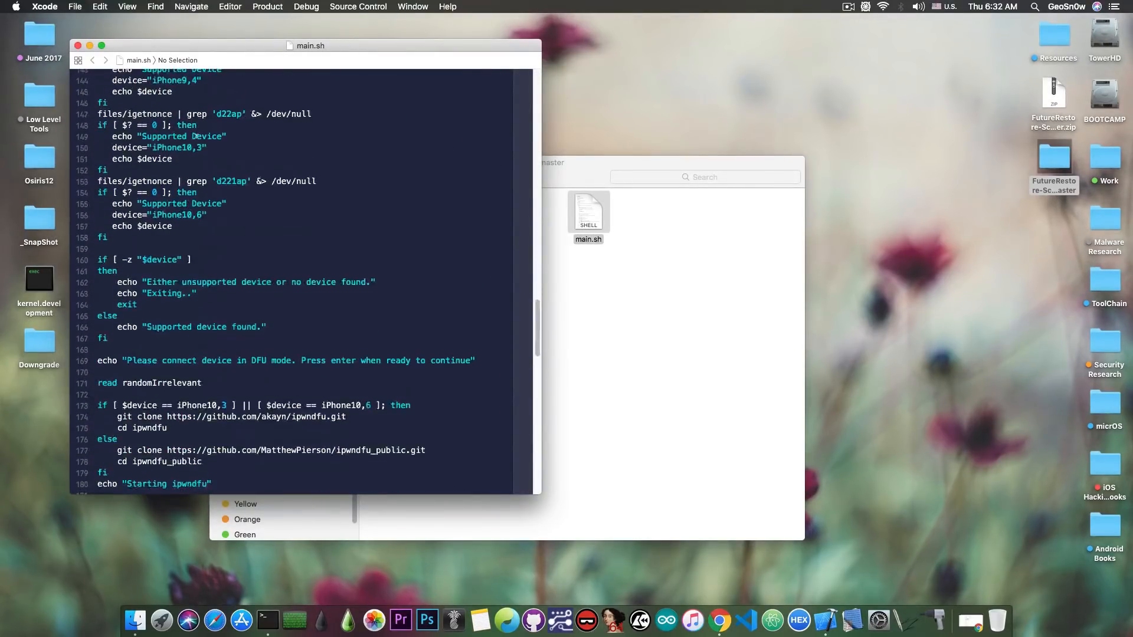
pyautogui.scroll(-3)
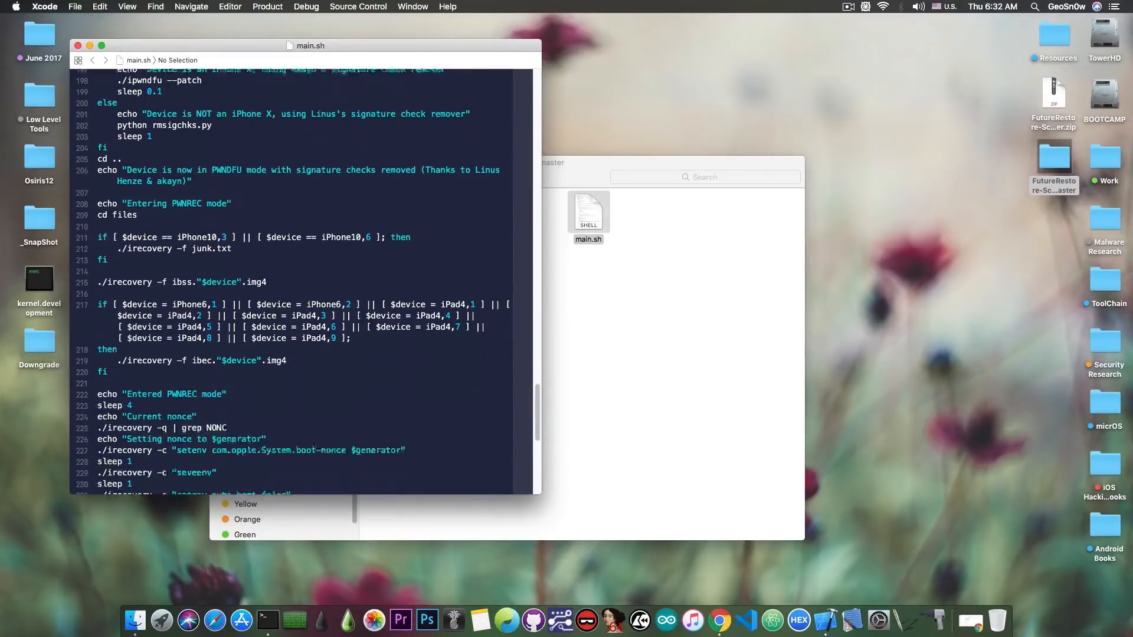
pyautogui.scroll(-3)
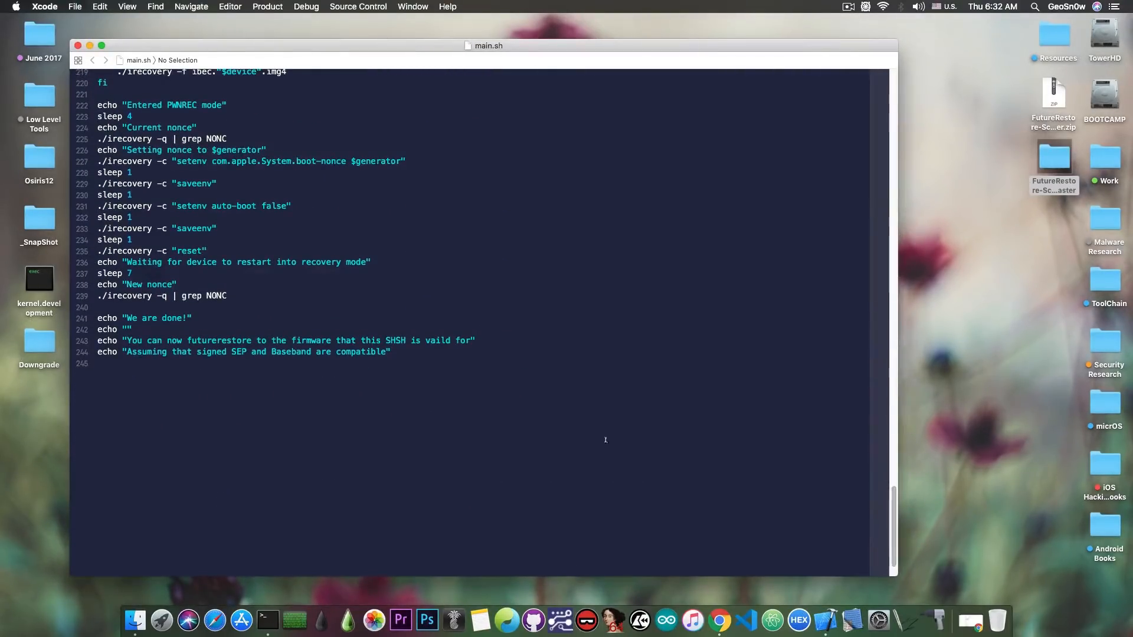
pyautogui.scroll(3)
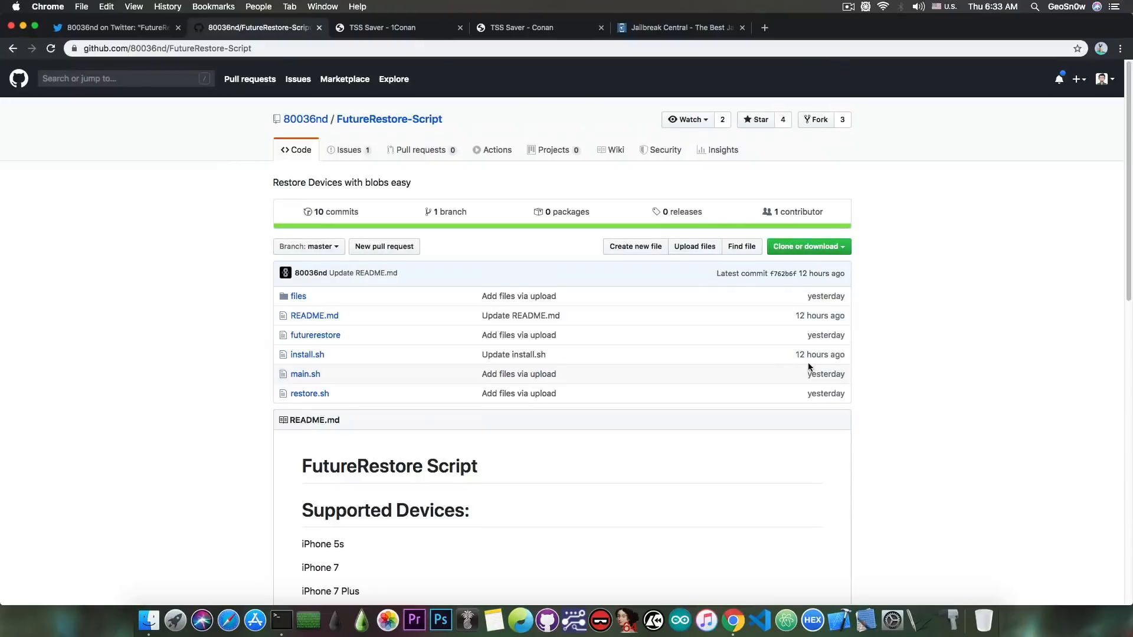
pyautogui.scroll(-3)
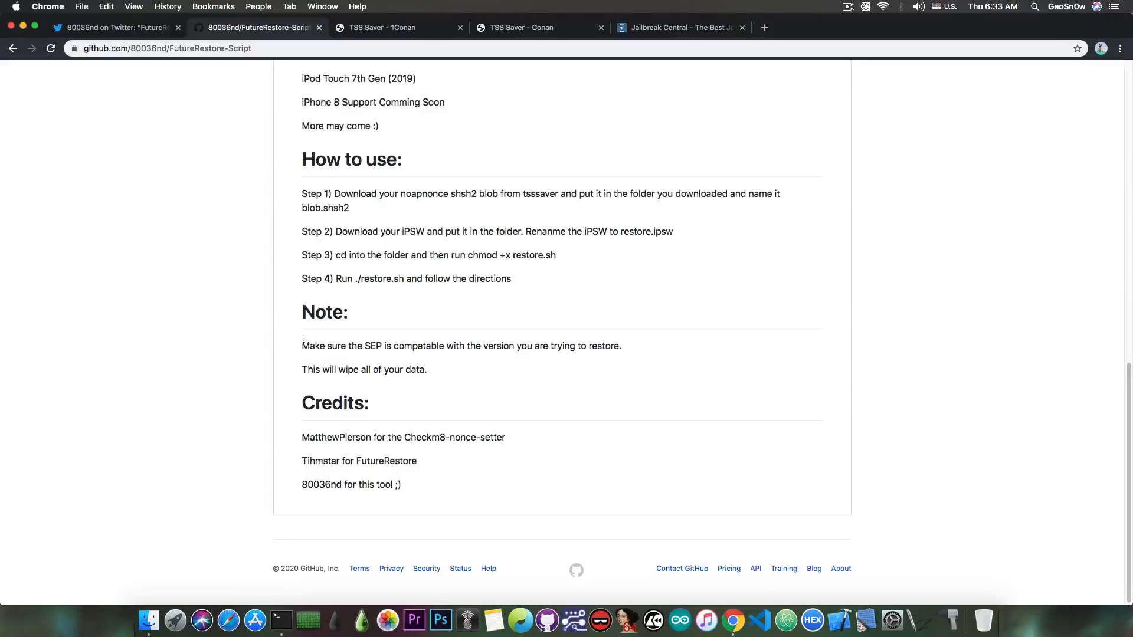
pyautogui.moveTo(321, 364)
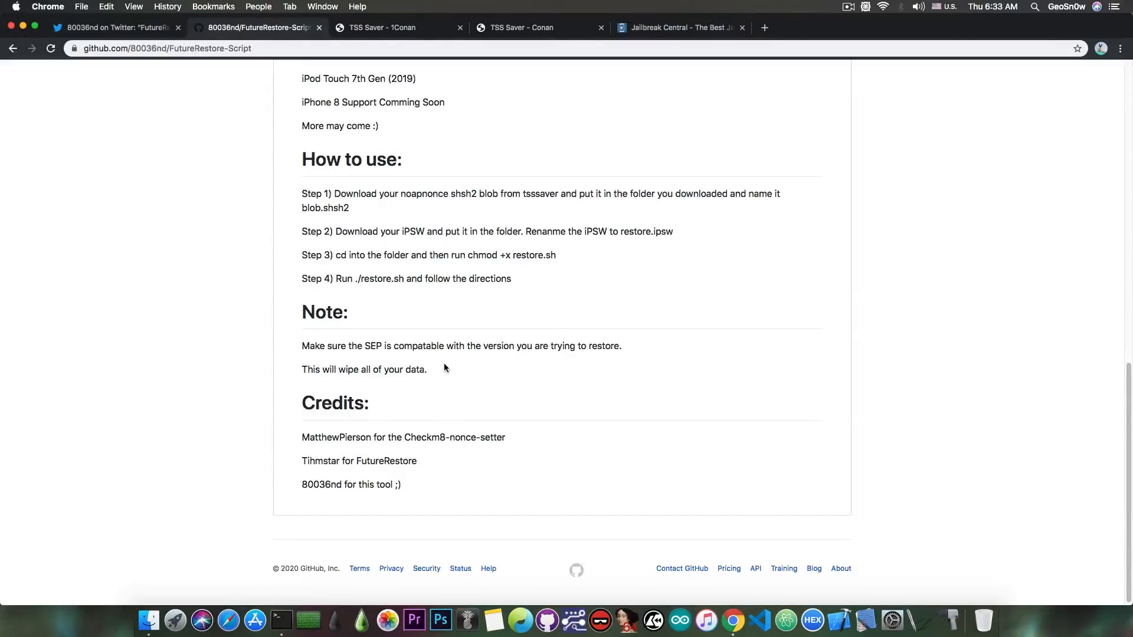
pyautogui.moveTo(706, 620)
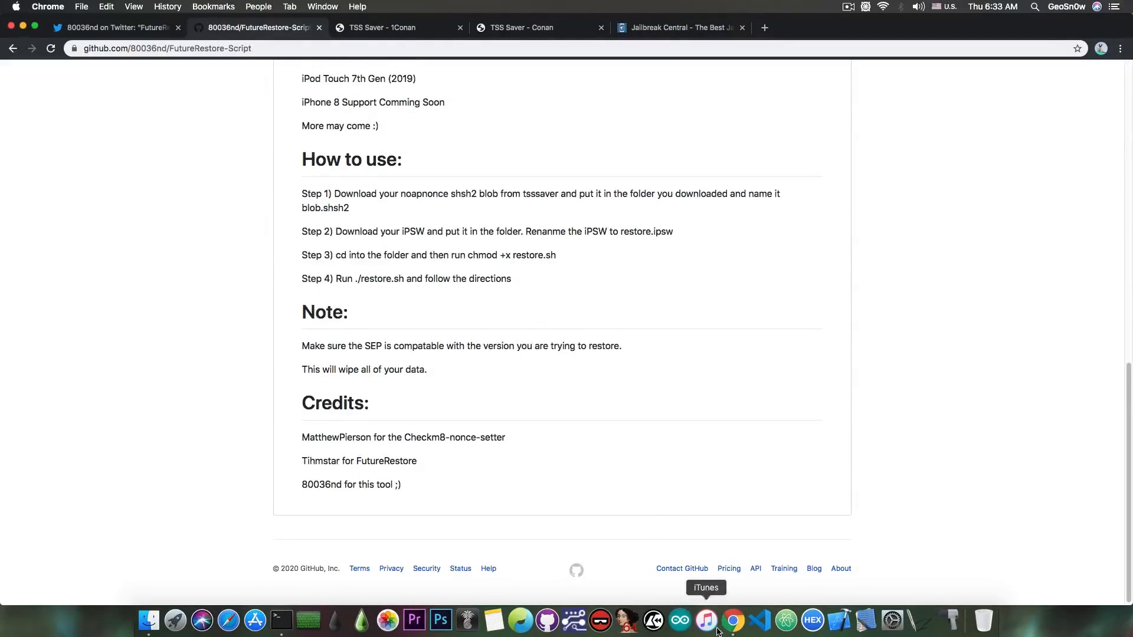
pyautogui.moveTo(655, 436)
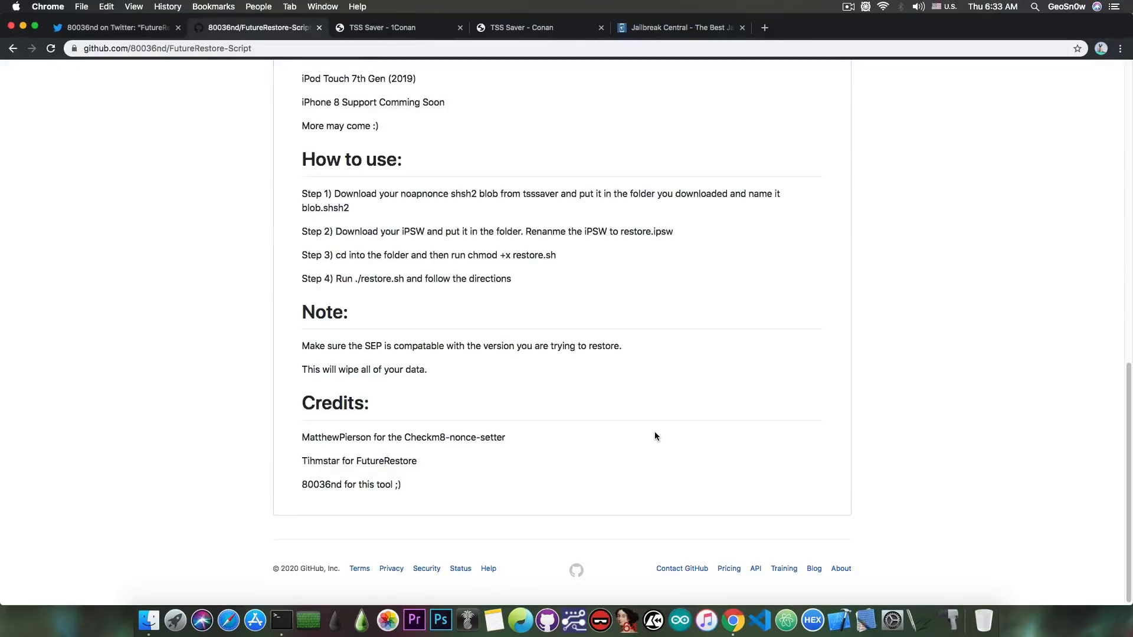
pyautogui.scroll(3)
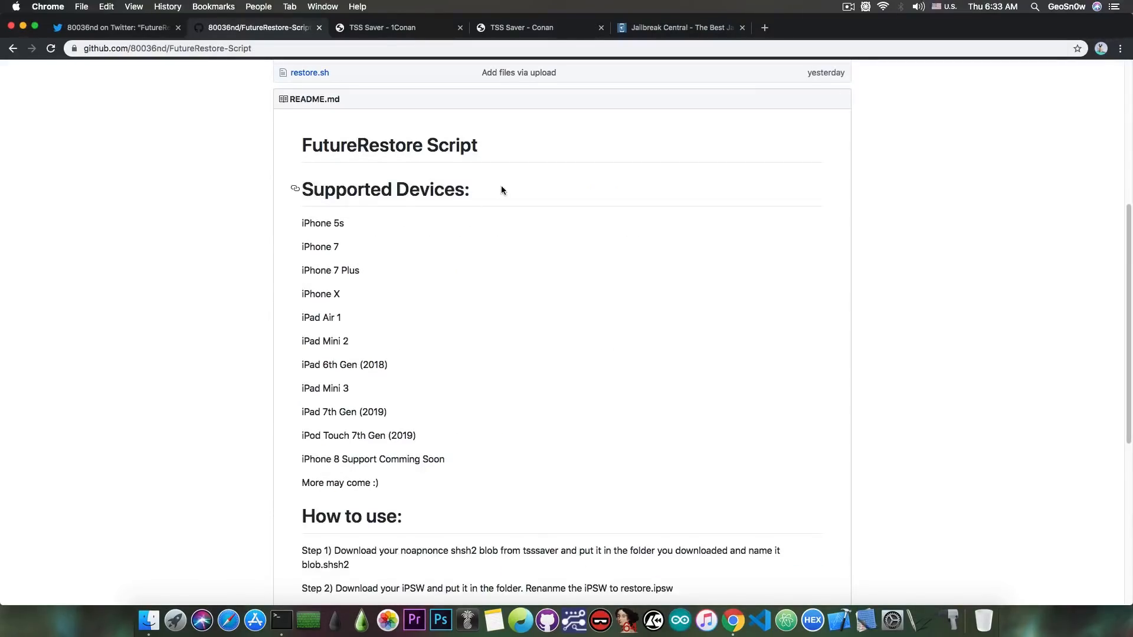
pyautogui.scroll(3)
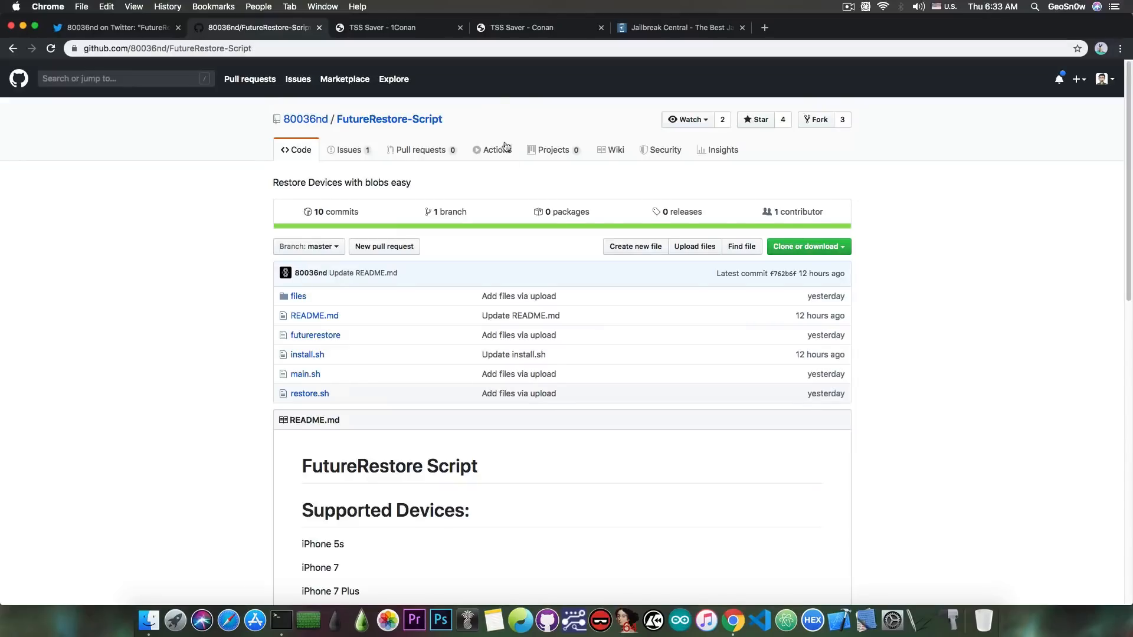
# - Switch to TSS Saver and go back to the device's saved iOS version list
pyautogui.click(397, 27)
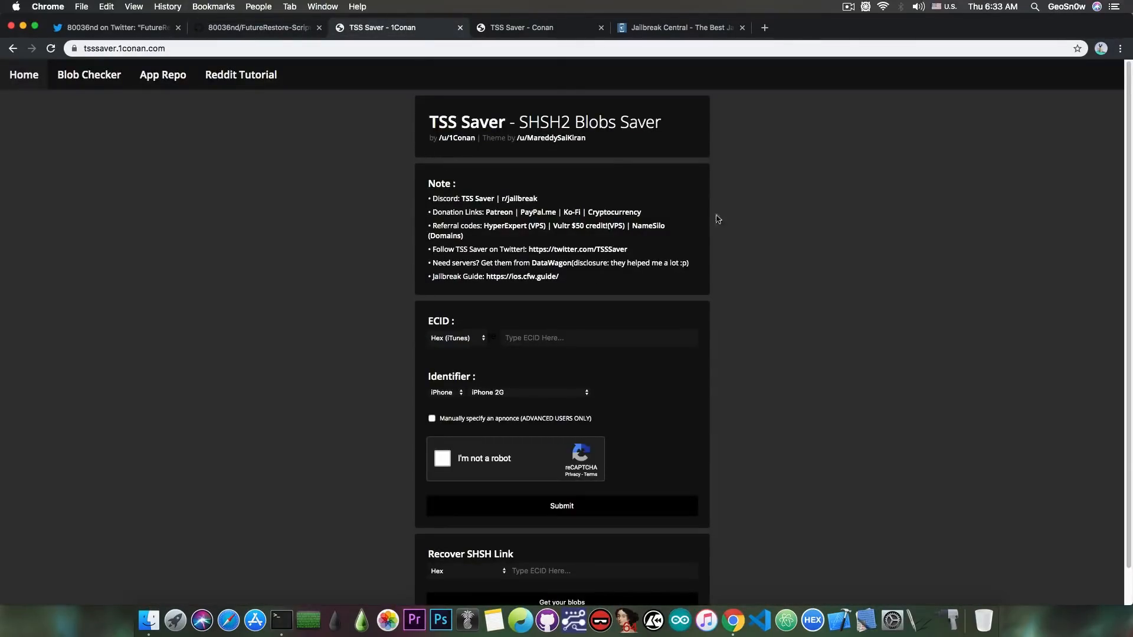
pyautogui.moveTo(739, 360)
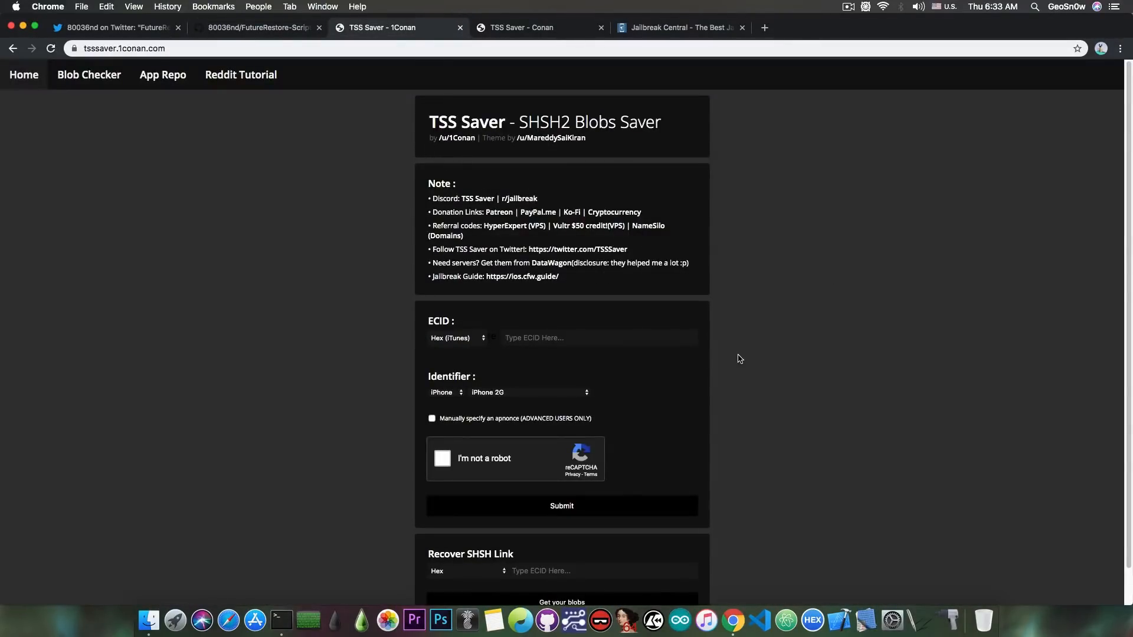
pyautogui.moveTo(724, 366)
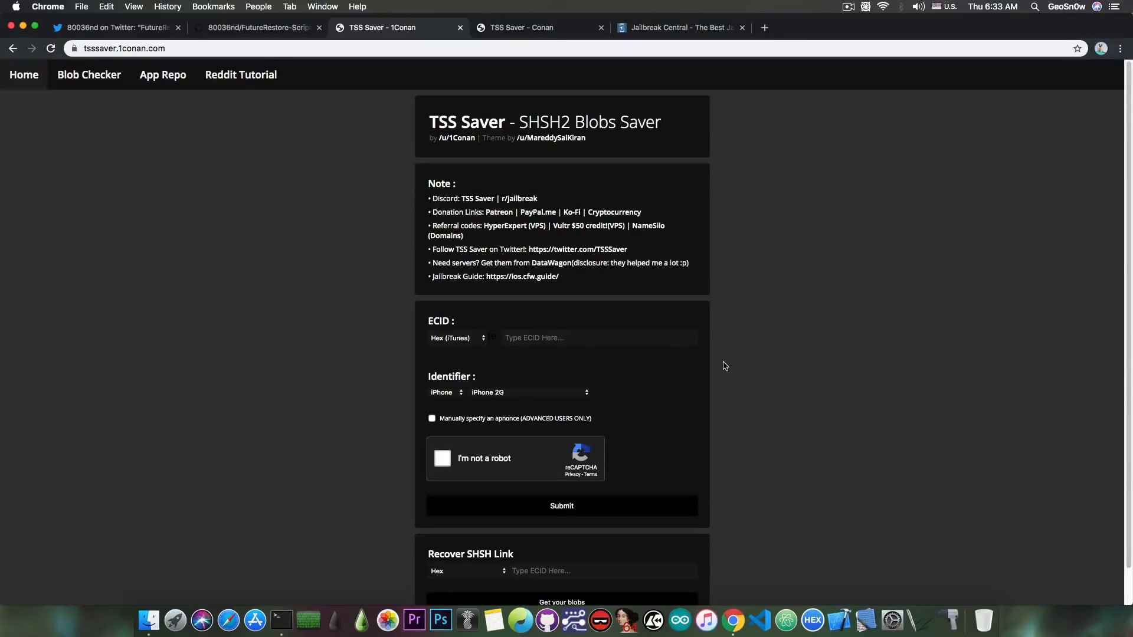
pyautogui.moveTo(566, 6)
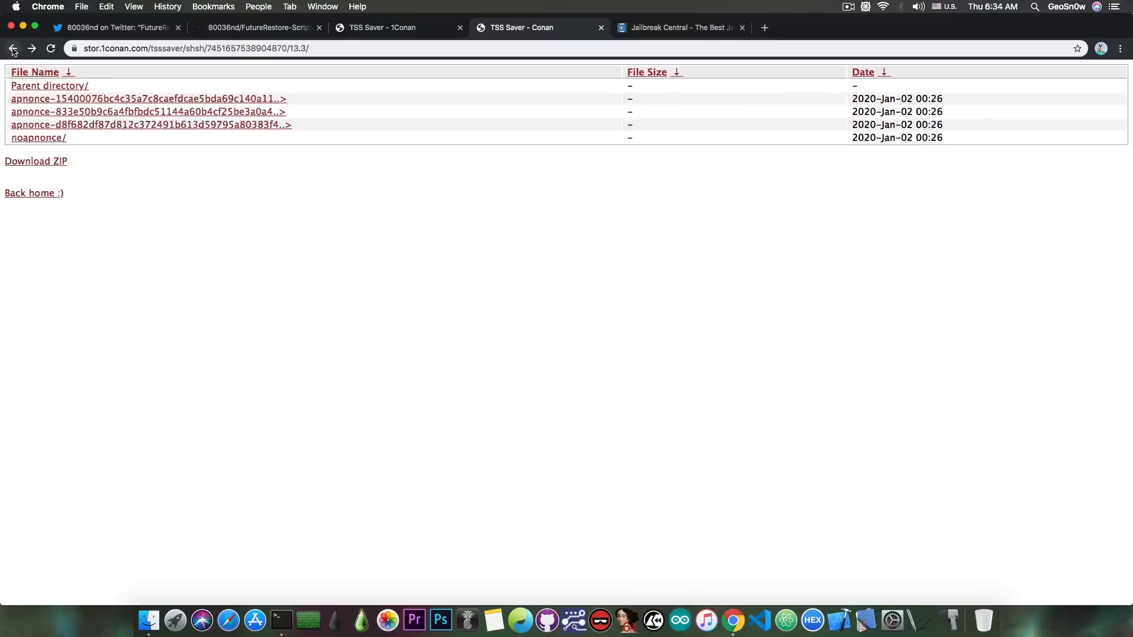
pyautogui.click(12, 48)
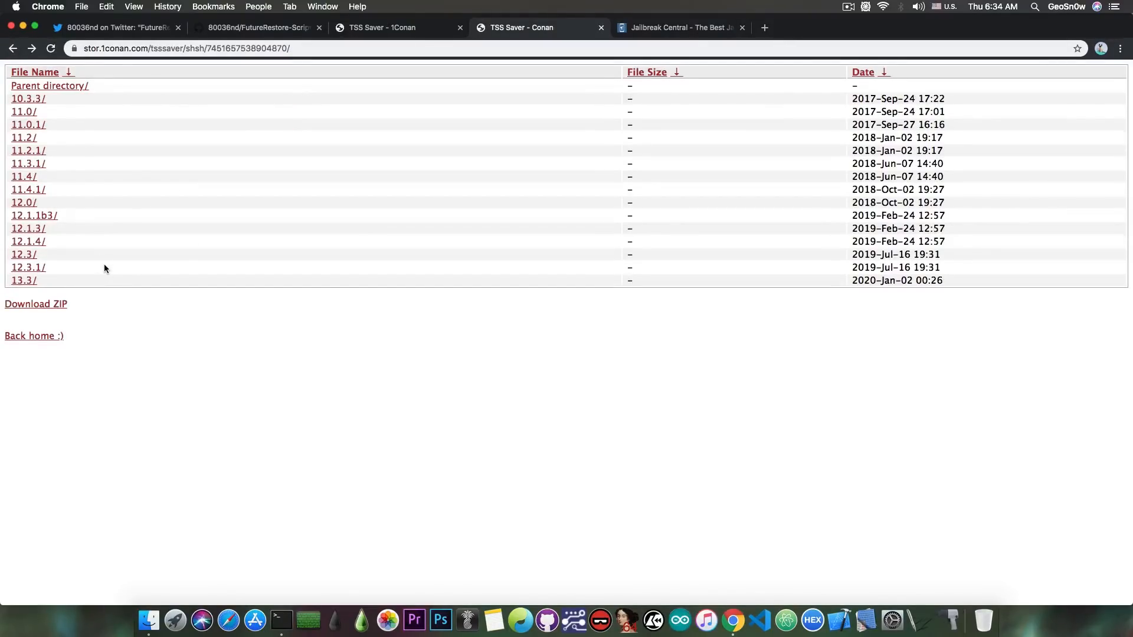
pyautogui.moveTo(317, 211)
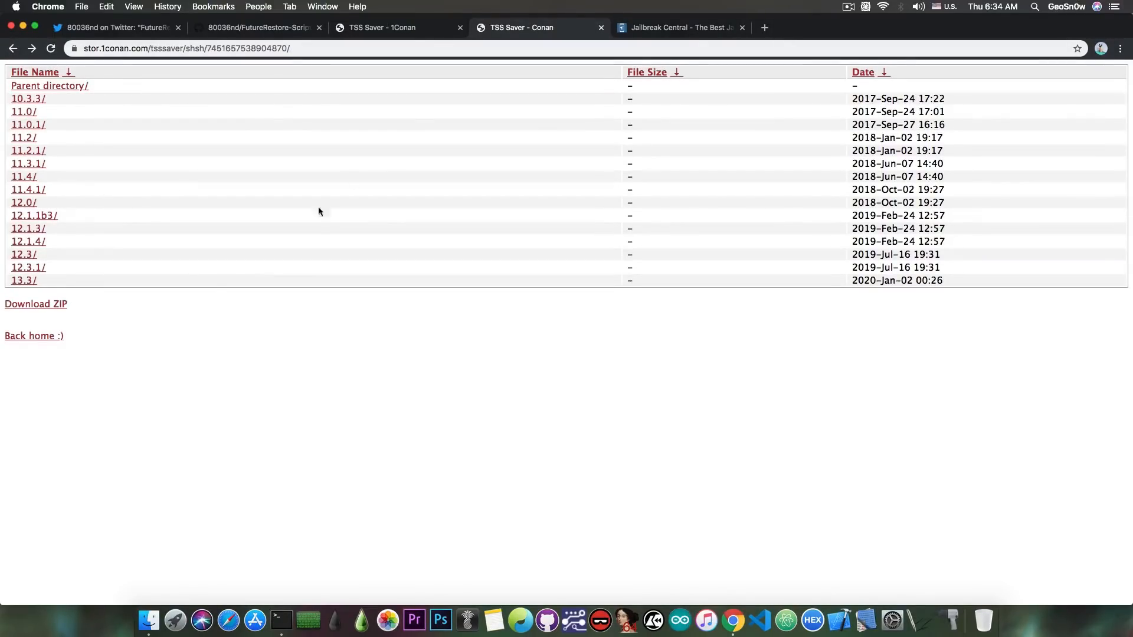
pyautogui.moveTo(202, 281)
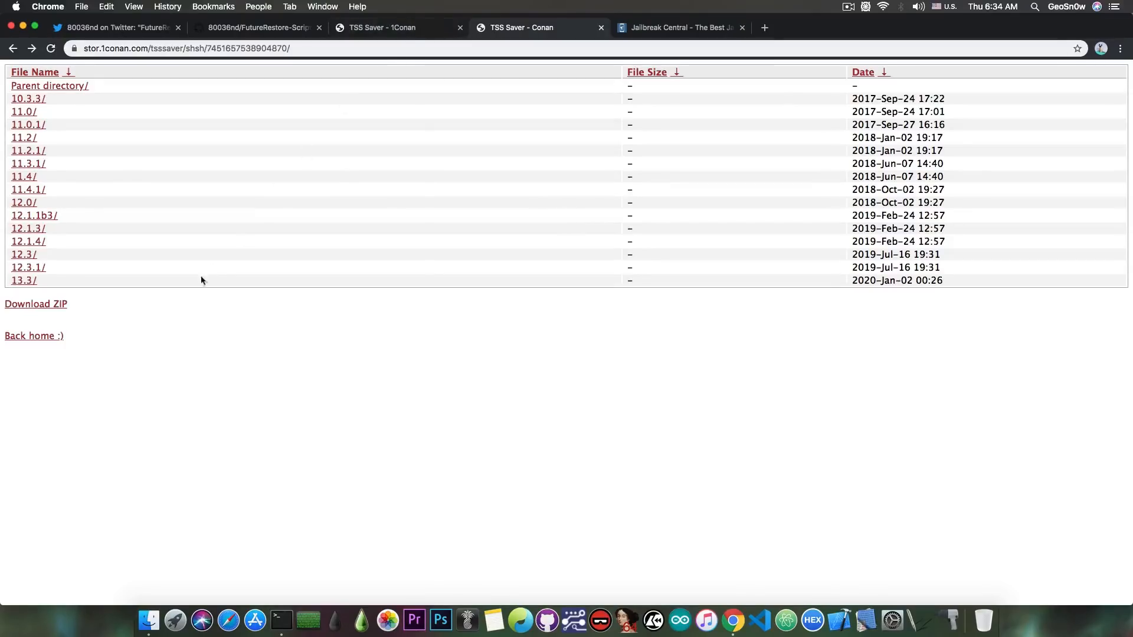
pyautogui.moveTo(24, 280)
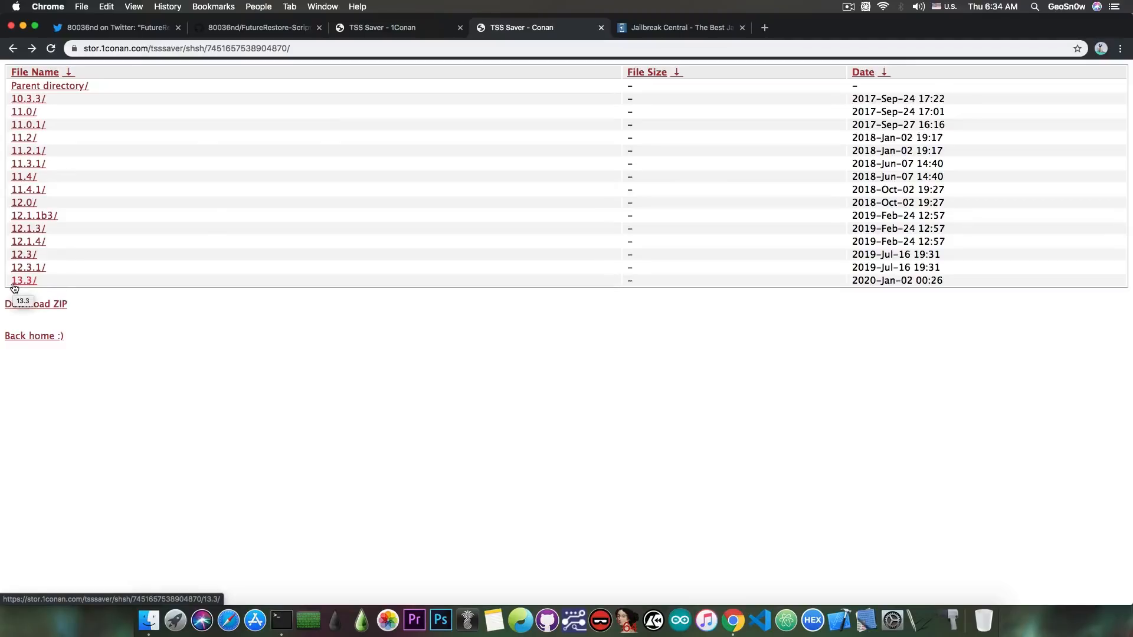
pyautogui.moveTo(344, 125)
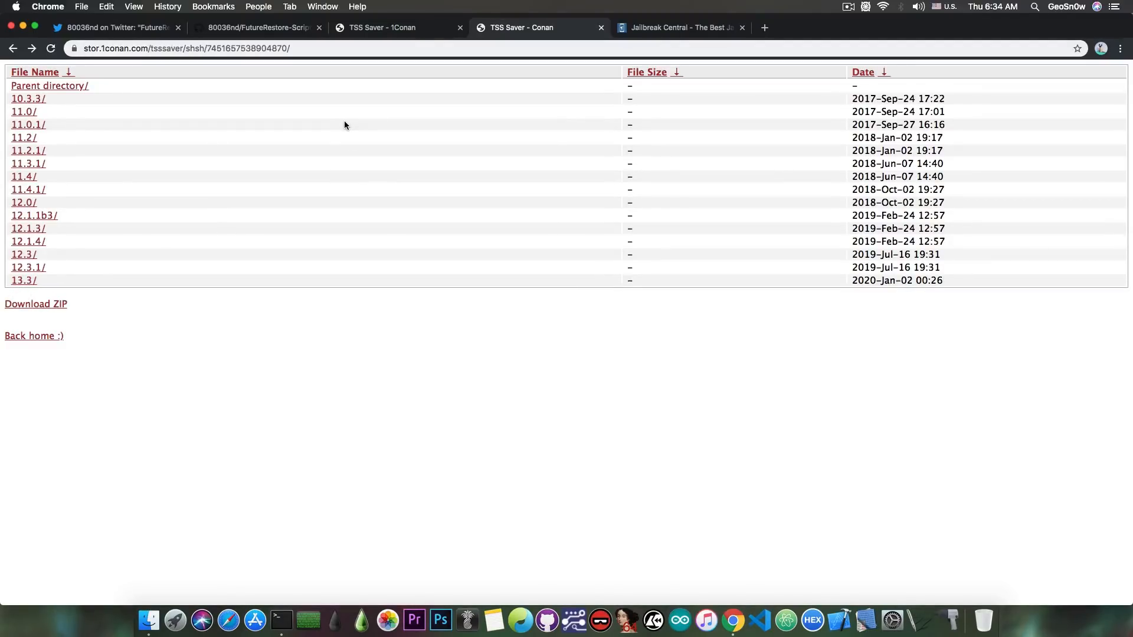
pyautogui.moveTo(336, 132)
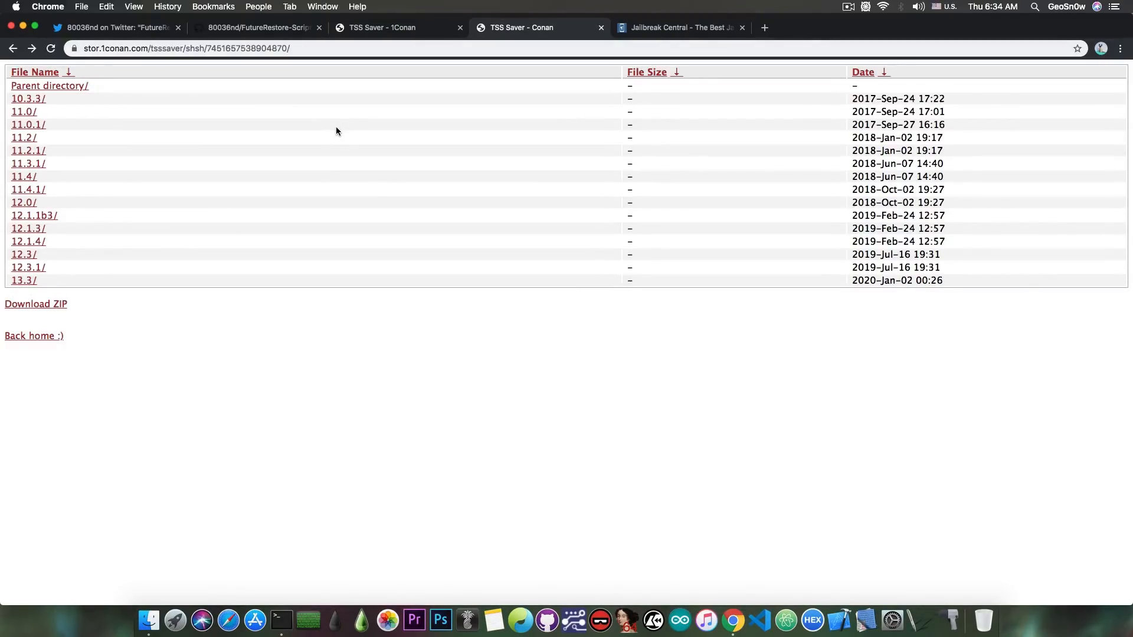
pyautogui.moveTo(39, 284)
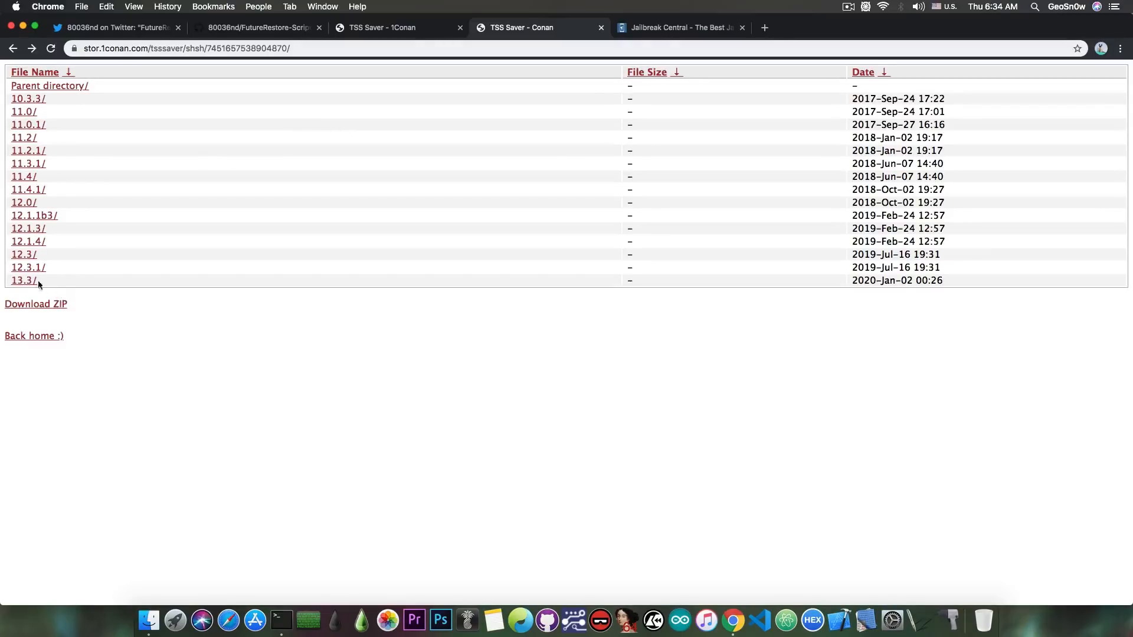
pyautogui.moveTo(43, 299)
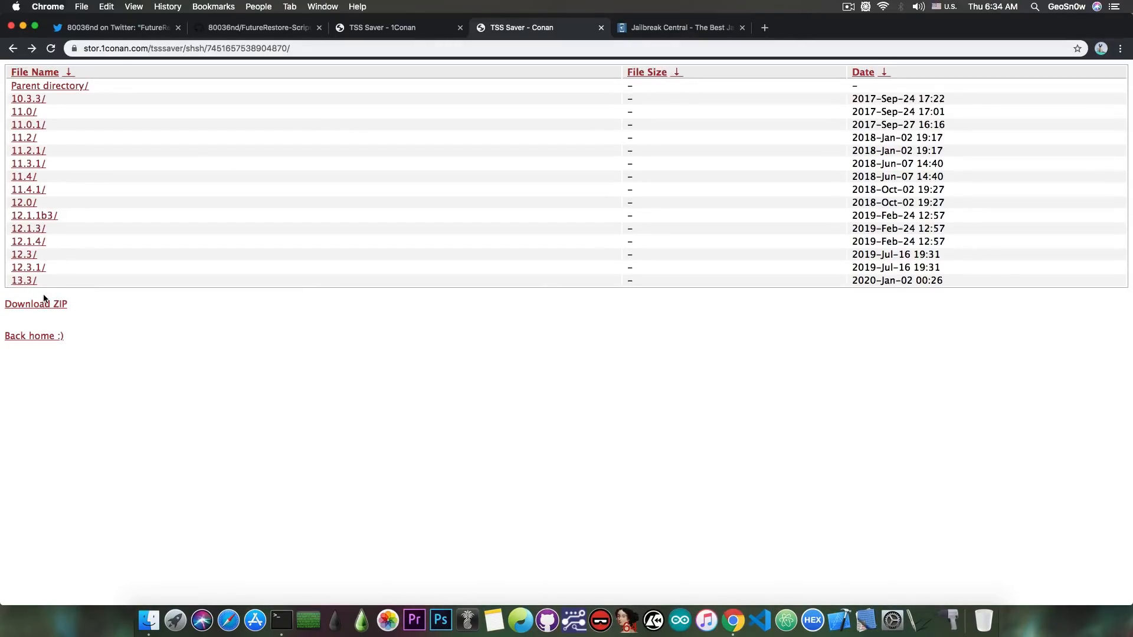
pyautogui.click(116, 27)
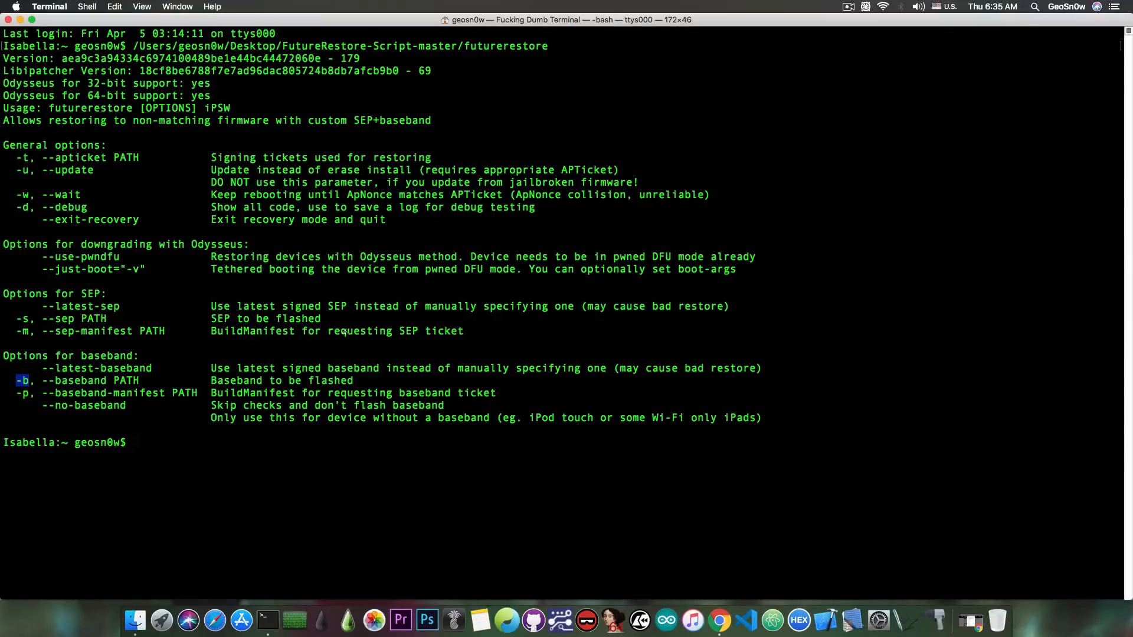
pyautogui.moveTo(205, 377)
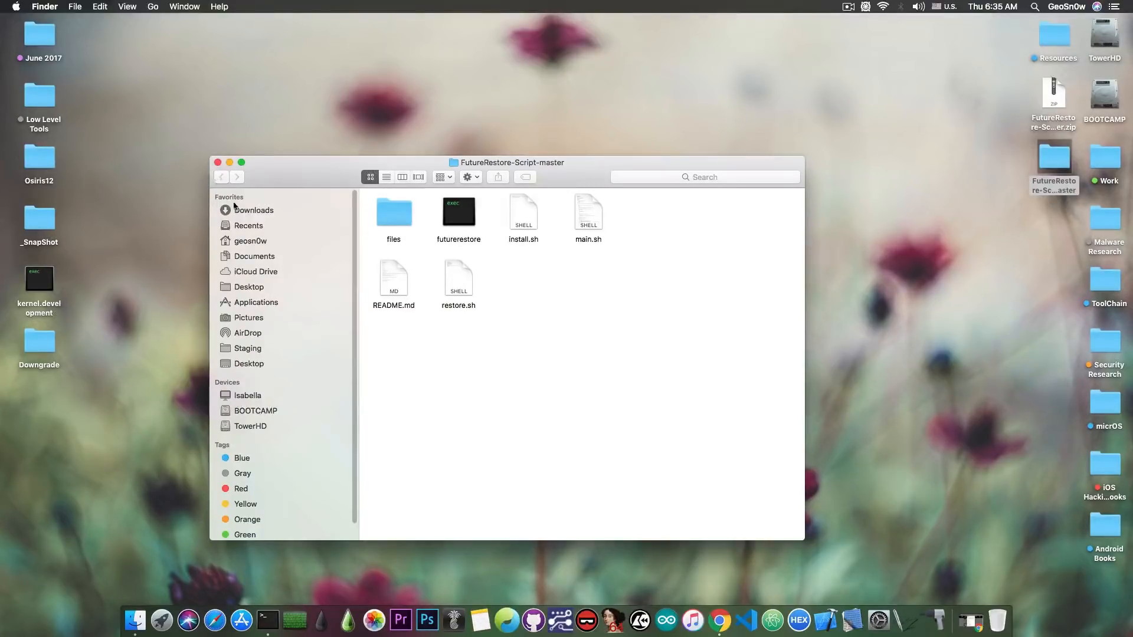
# - Run chmod +x on restore.sh, answer y, then close Terminal and terminate
pyautogui.click(267, 620)
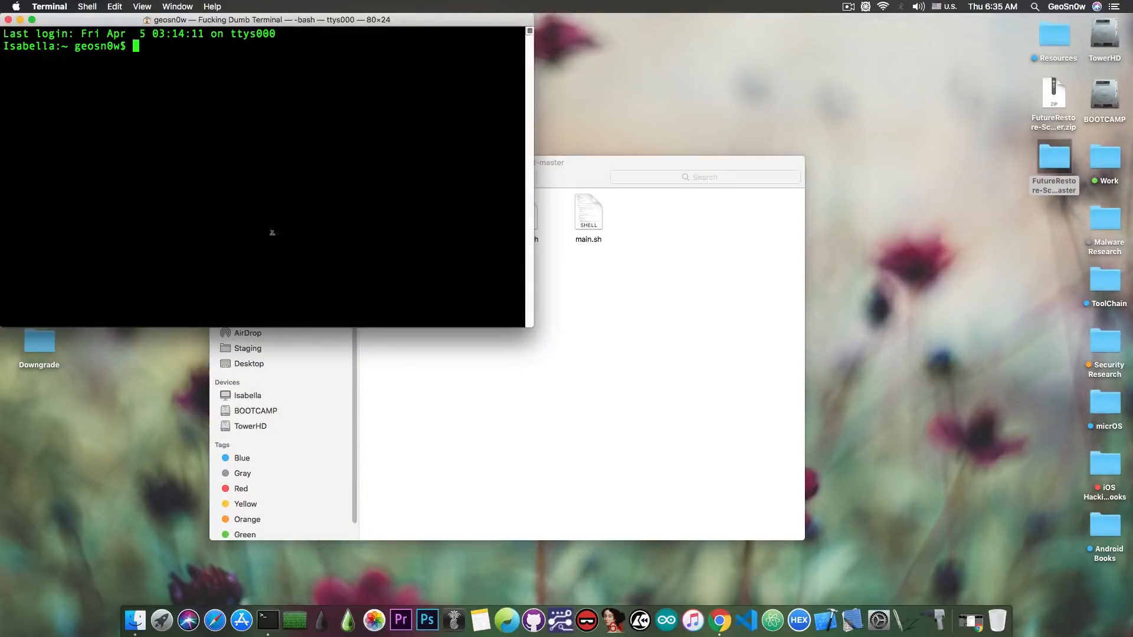
pyautogui.write('chmod +x')
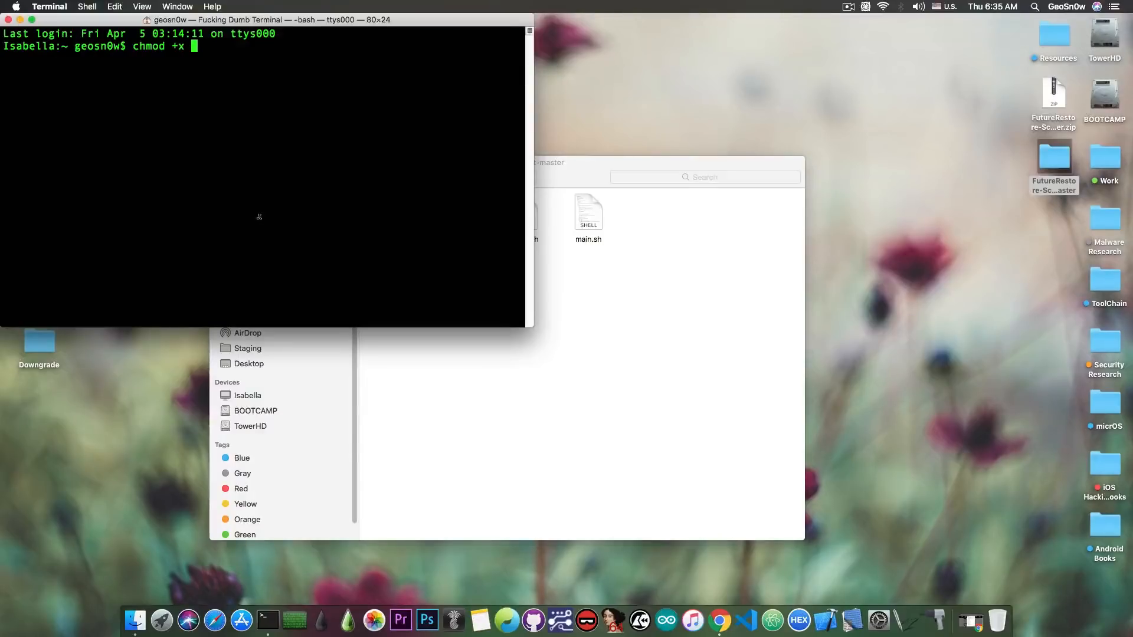
pyautogui.write('/Users/geosn0w/Desktop/FutureRestore-Script-master/restore.sh')
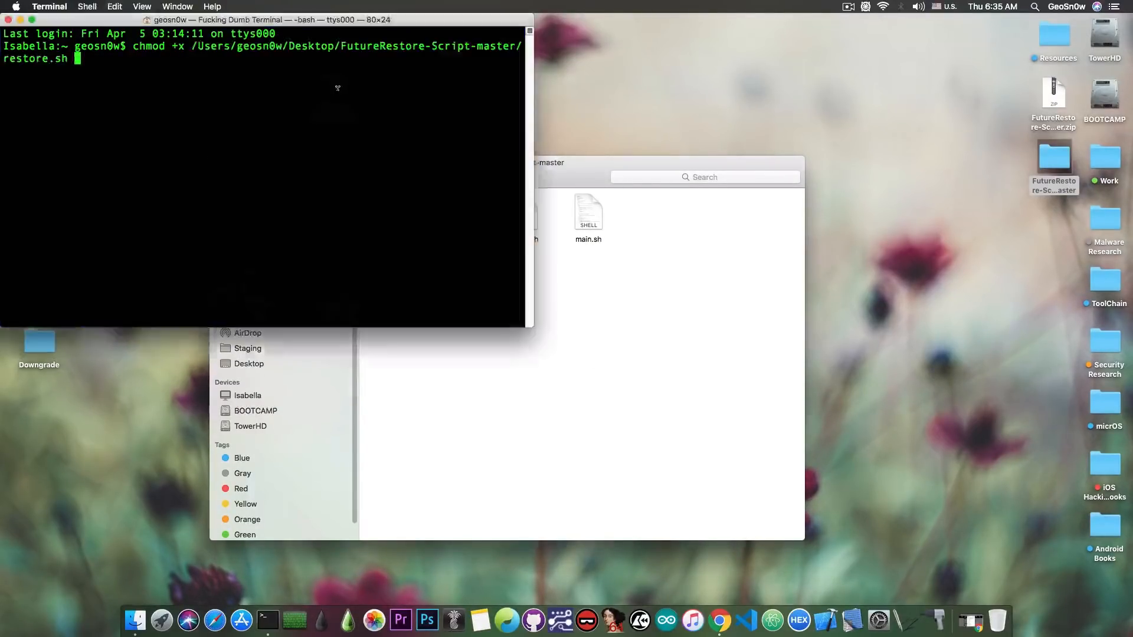
pyautogui.write('cd')
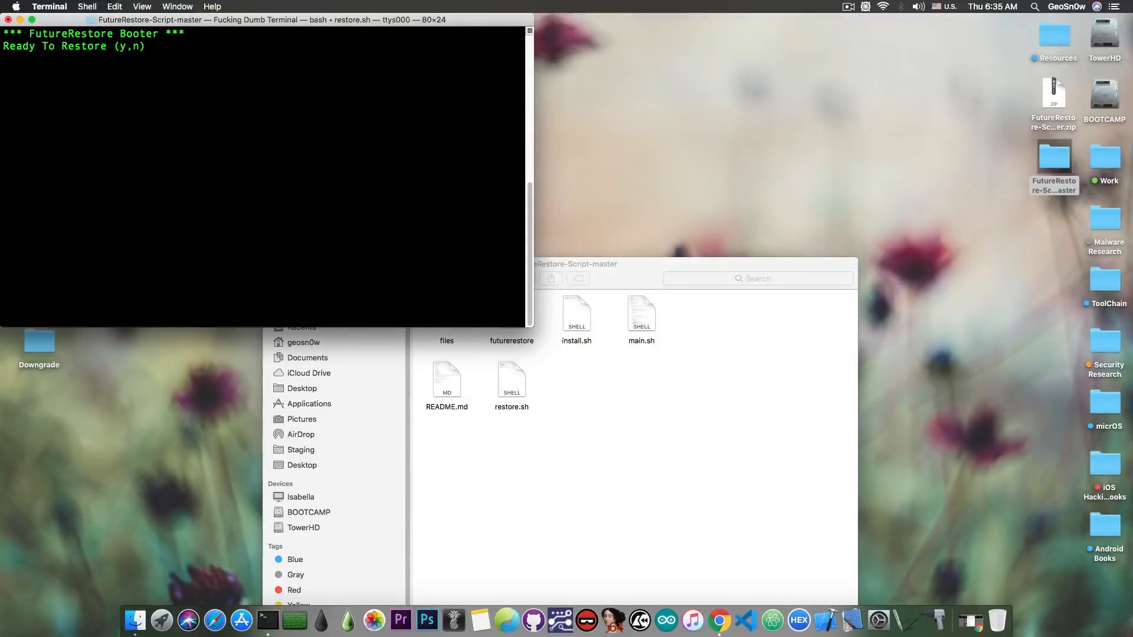
pyautogui.write('y')
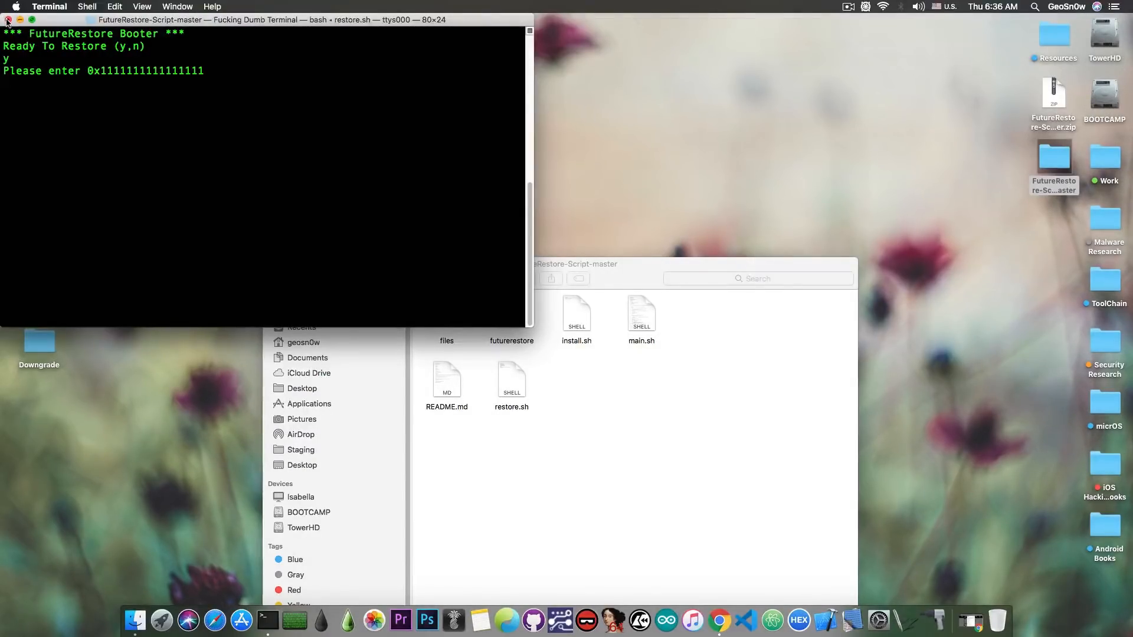
pyautogui.click(8, 20)
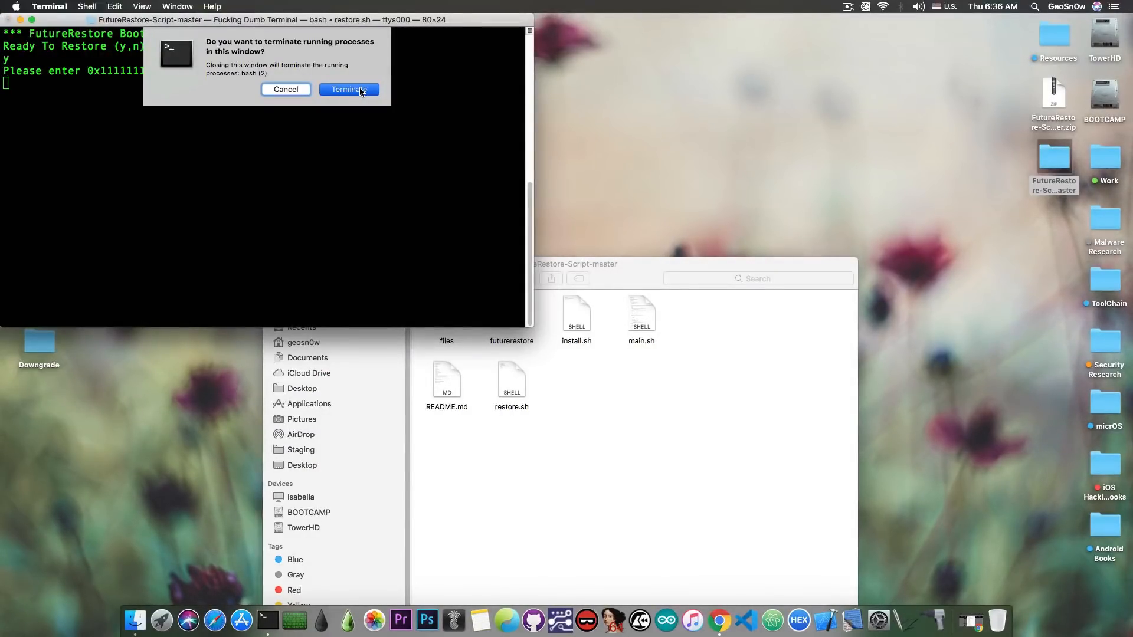
pyautogui.click(347, 89)
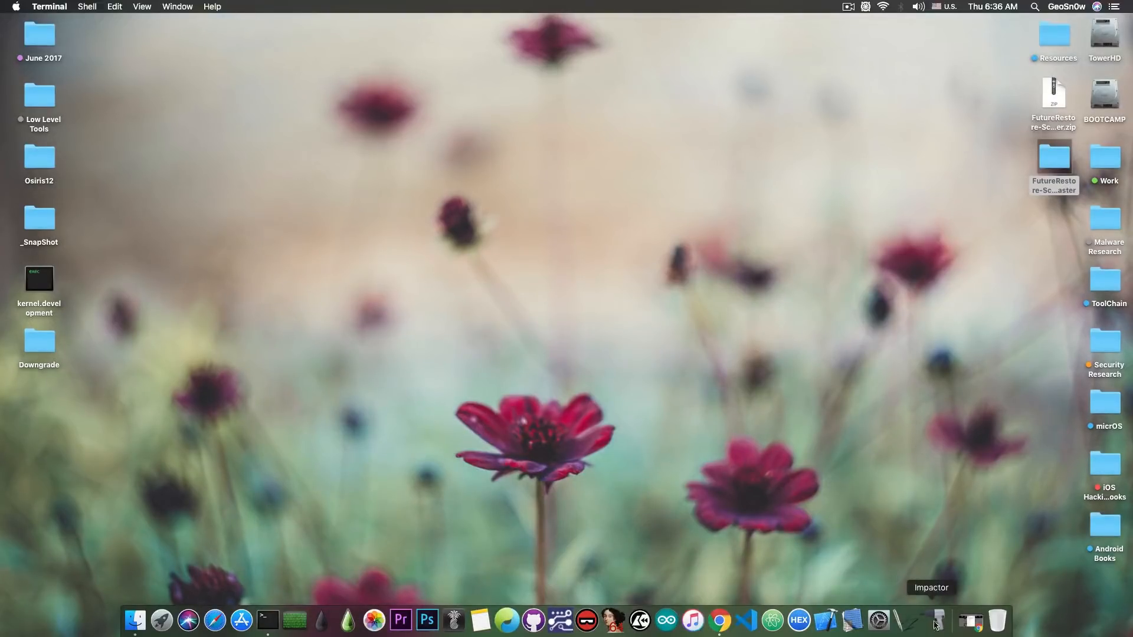
# - Show the FutureRestore-Script tweet and Jailbreak Central forum, then minimize Chrome
pyautogui.click(731, 620)
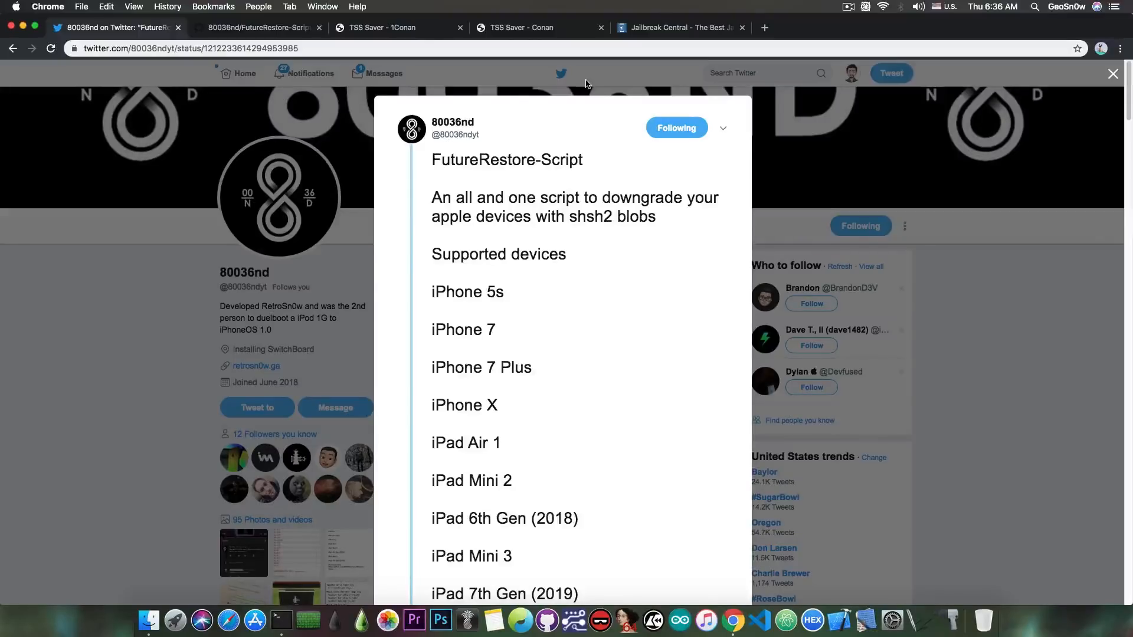
pyautogui.click(679, 28)
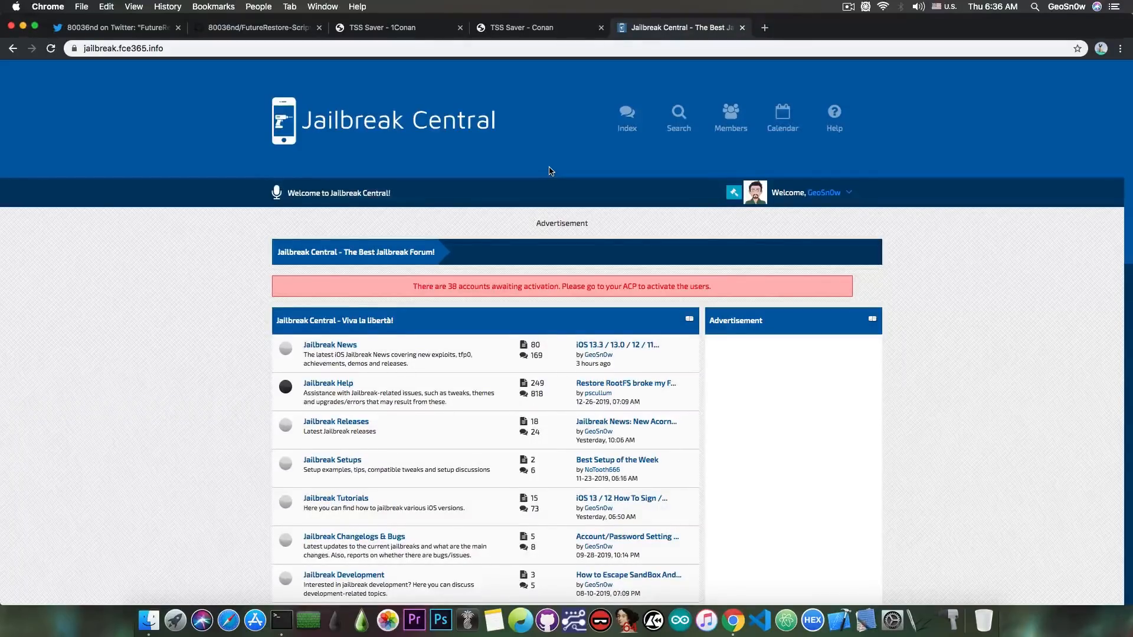
pyautogui.moveTo(529, 355)
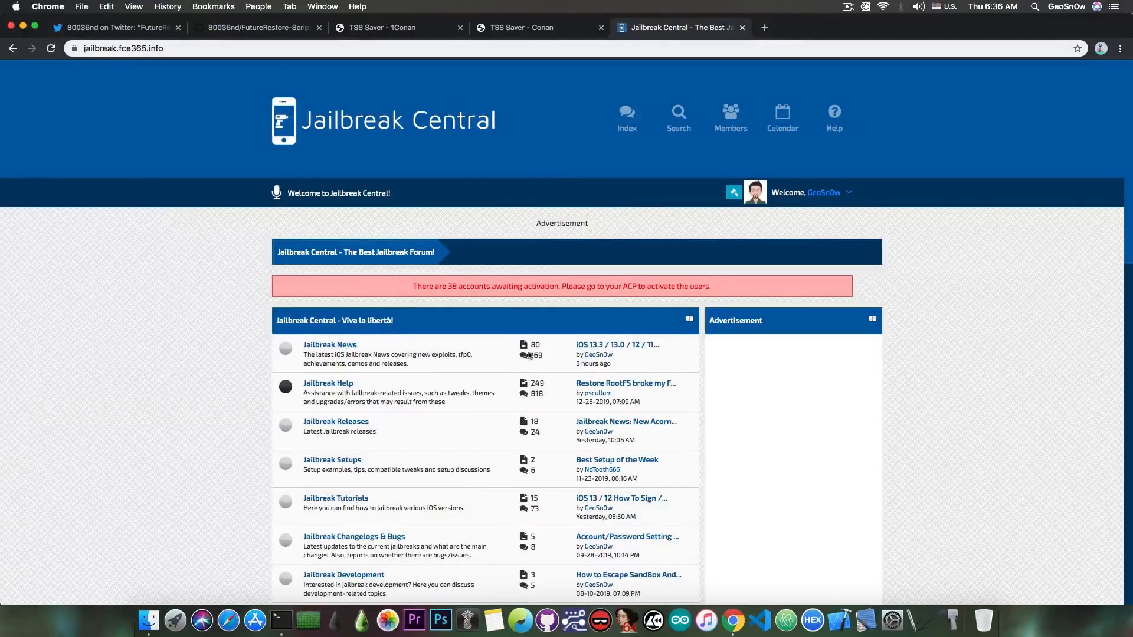
pyautogui.click(25, 28)
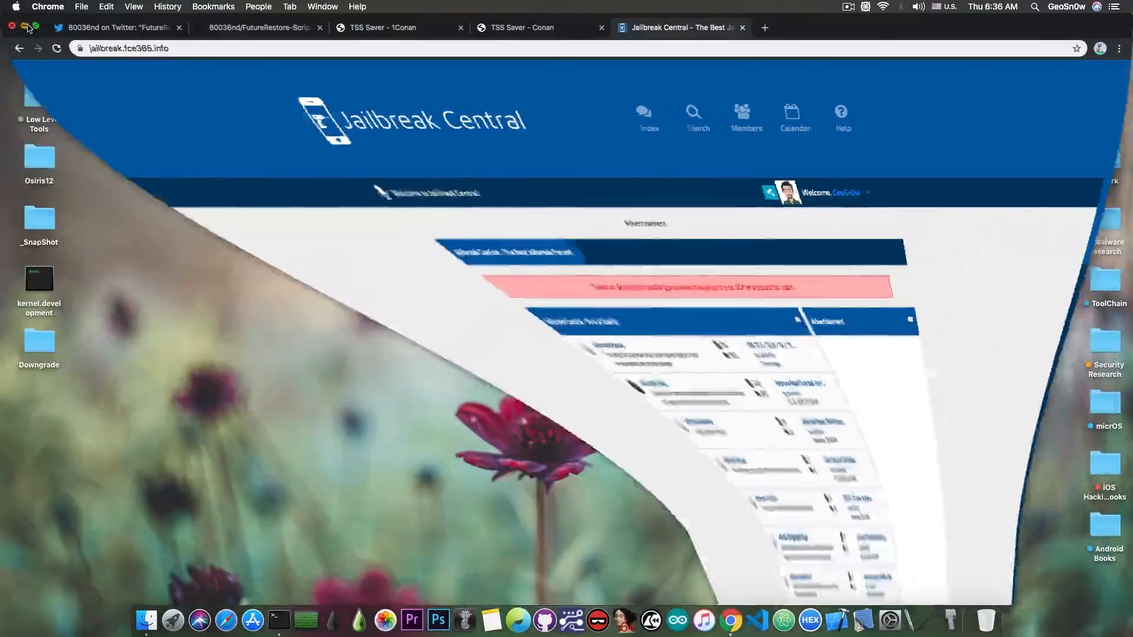
pyautogui.click(11, 28)
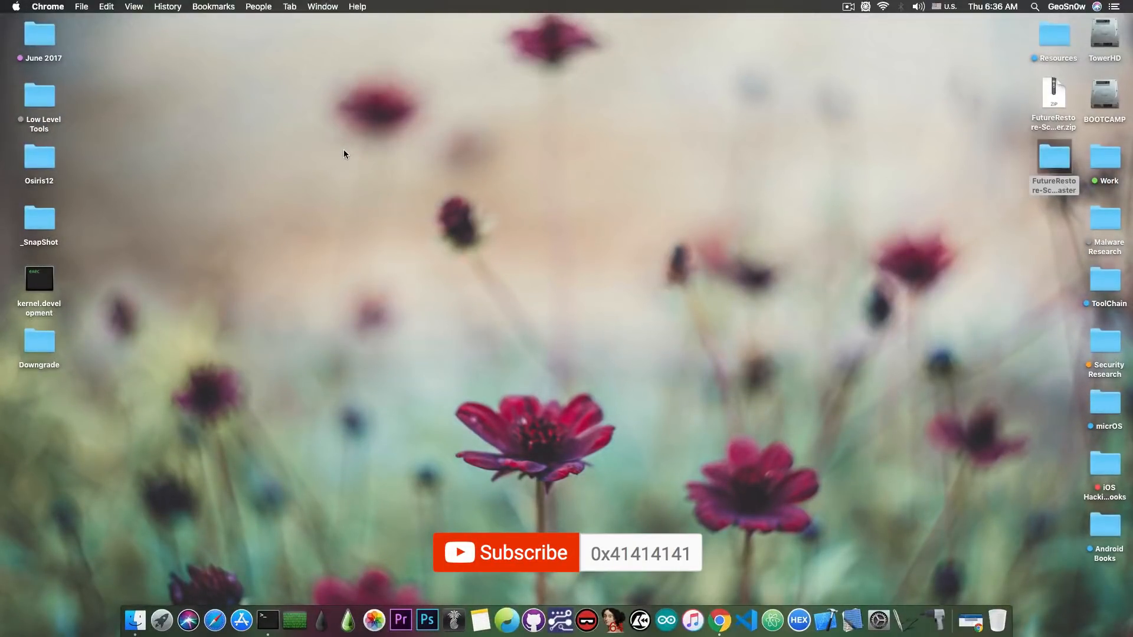